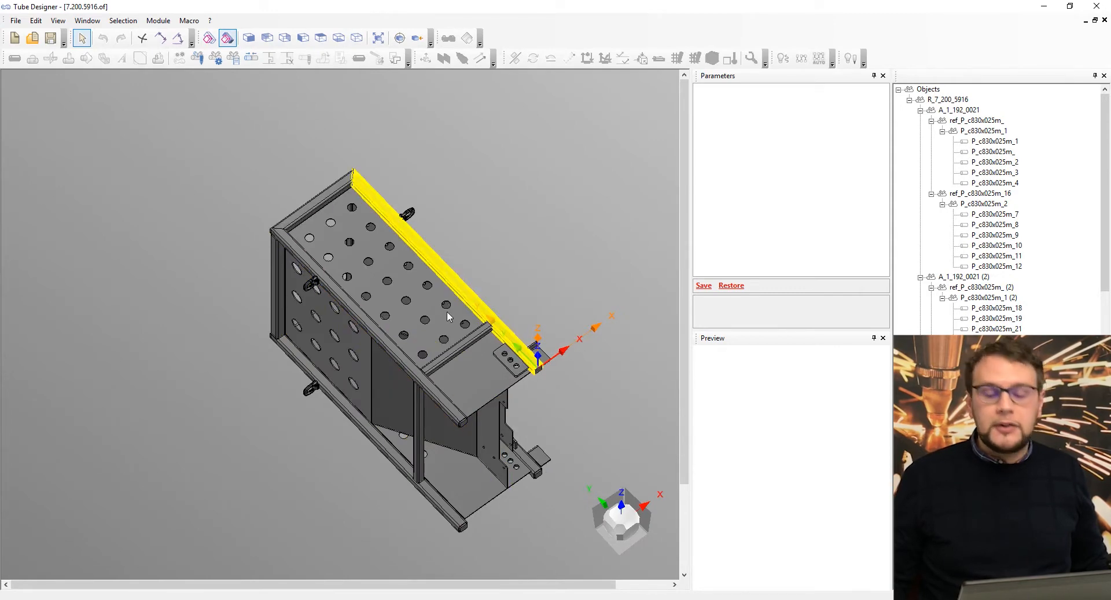
# Select the whole frame assembly so its Material parameter (Alluminium) shows in Parameters.
pyautogui.click(411, 451)
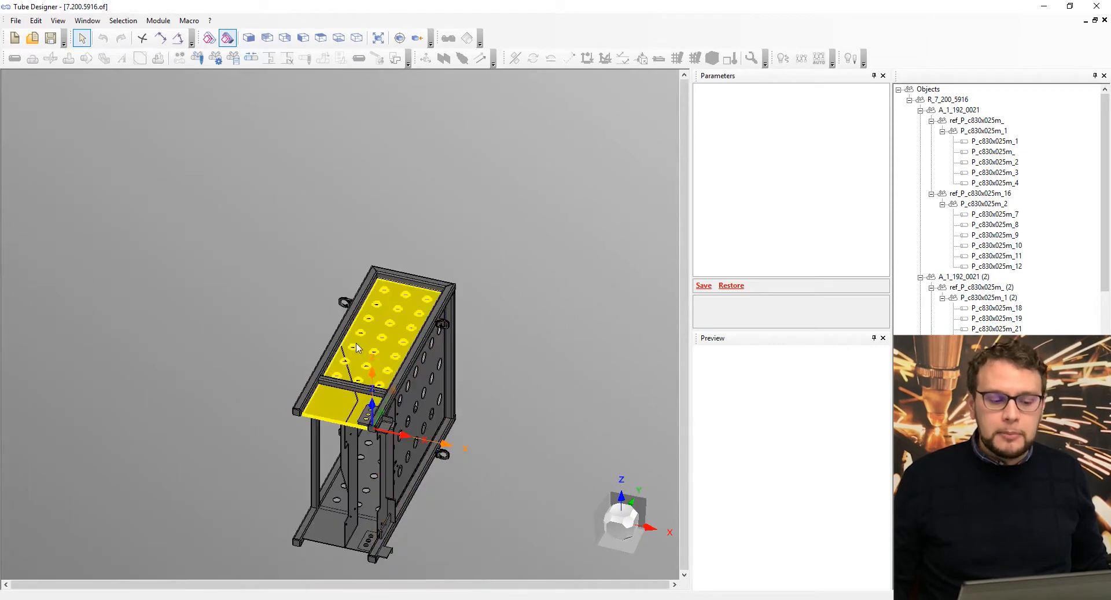
pyautogui.moveTo(368, 340); pyautogui.dragTo(407, 250)
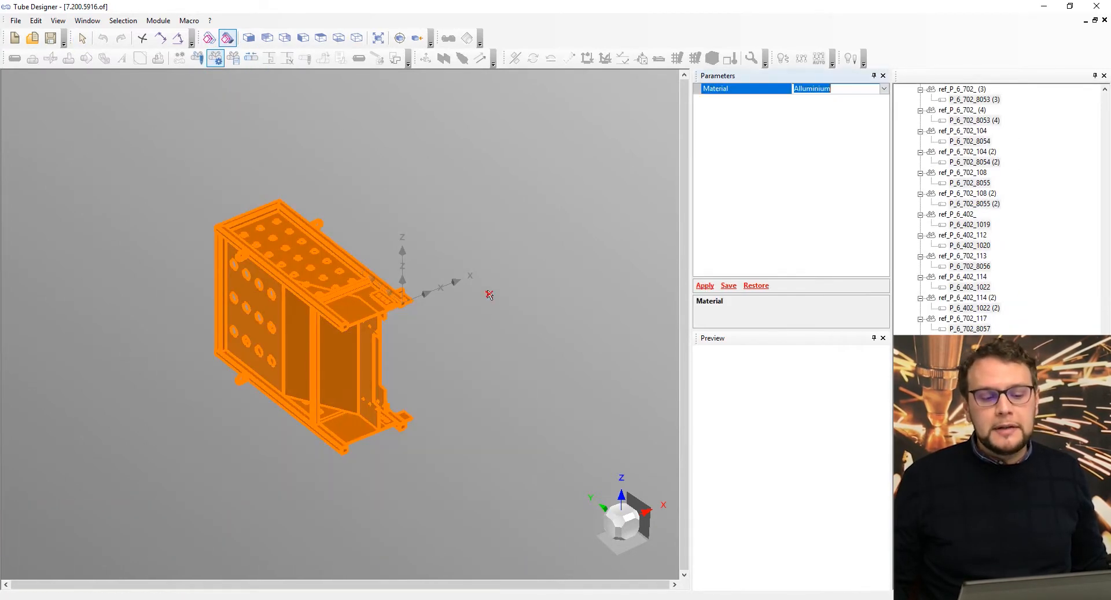
pyautogui.moveTo(197, 337)
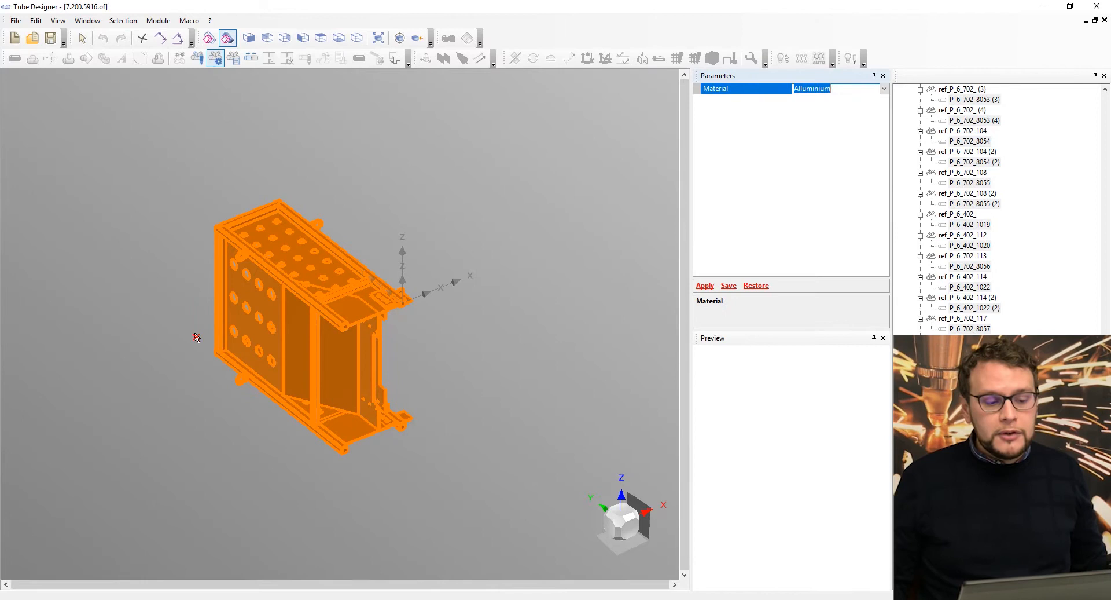
# List the available materials for the assembly in the Material dropdown.
pyautogui.click(882, 88)
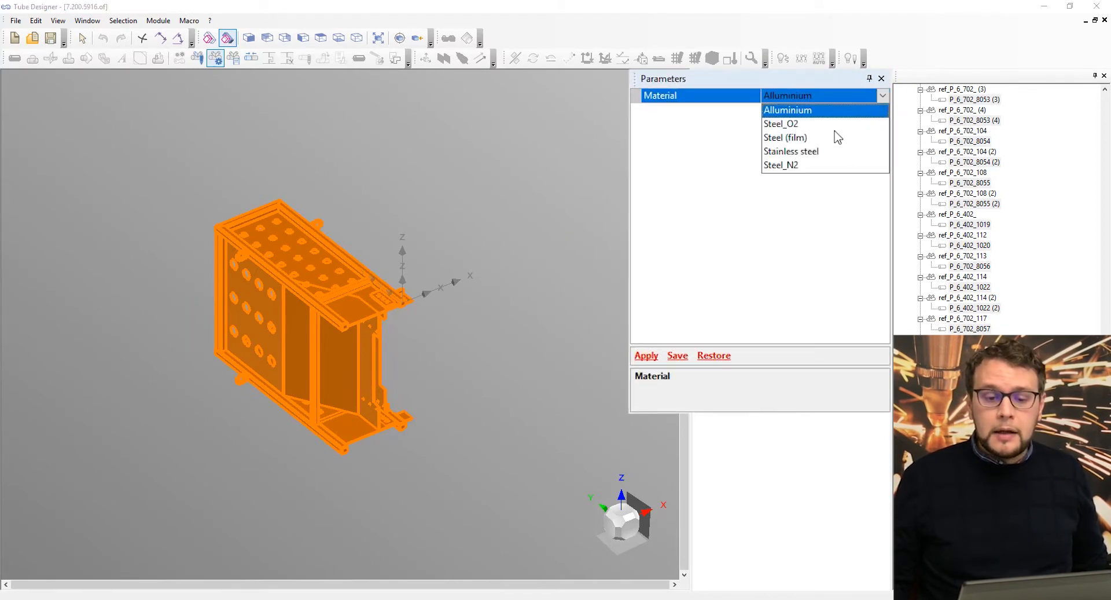
pyautogui.moveTo(815, 158)
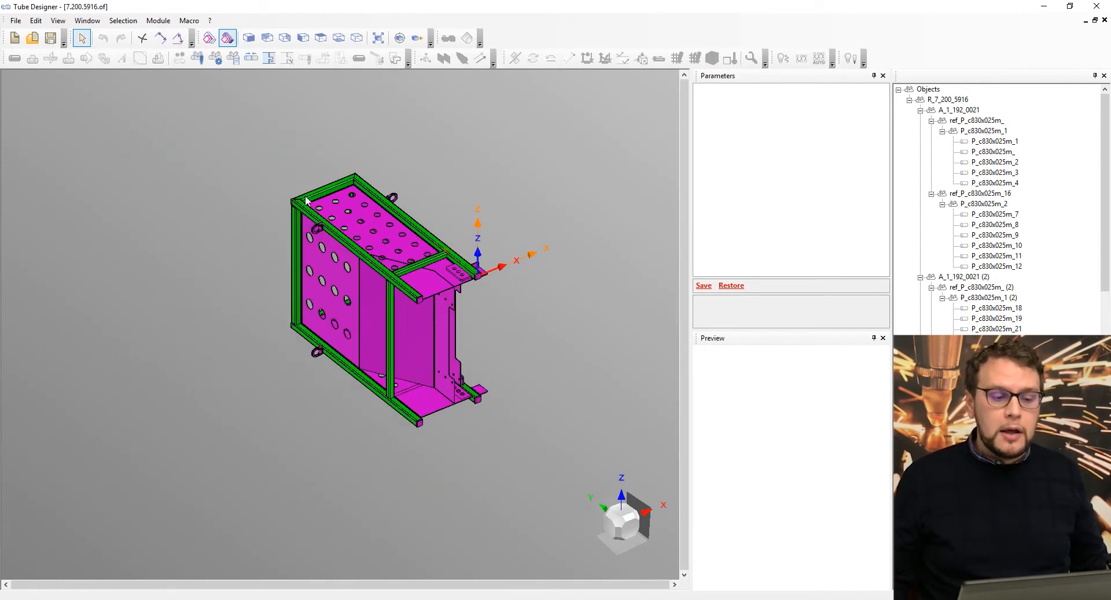
# Orbit onto a corner of the green tube frame and reach the tube connection tools.
pyautogui.moveTo(355, 283); pyautogui.dragTo(306, 257)
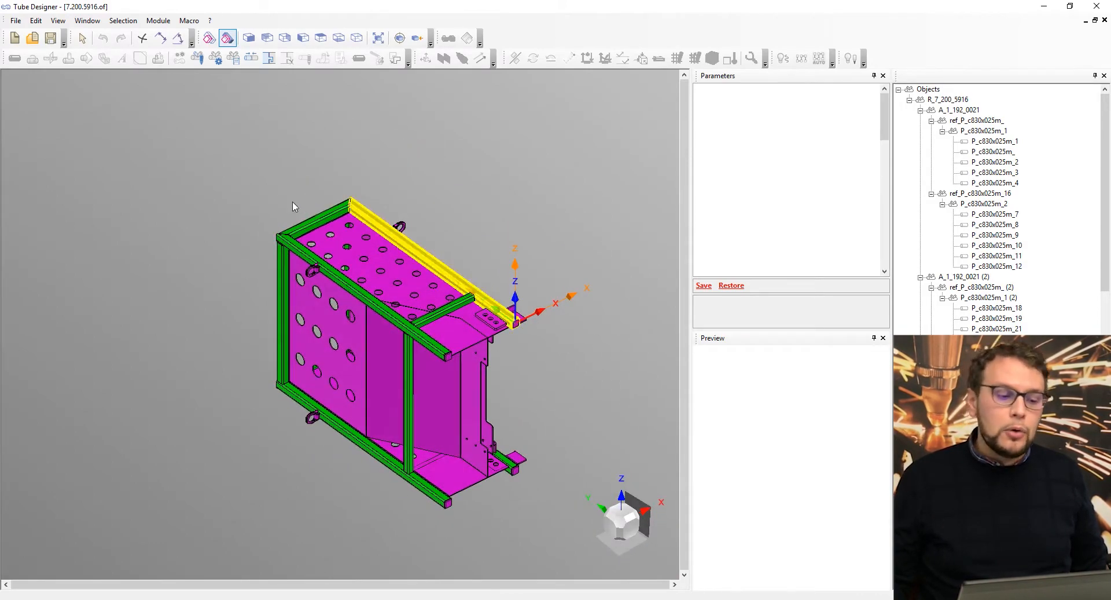
pyautogui.click(328, 458)
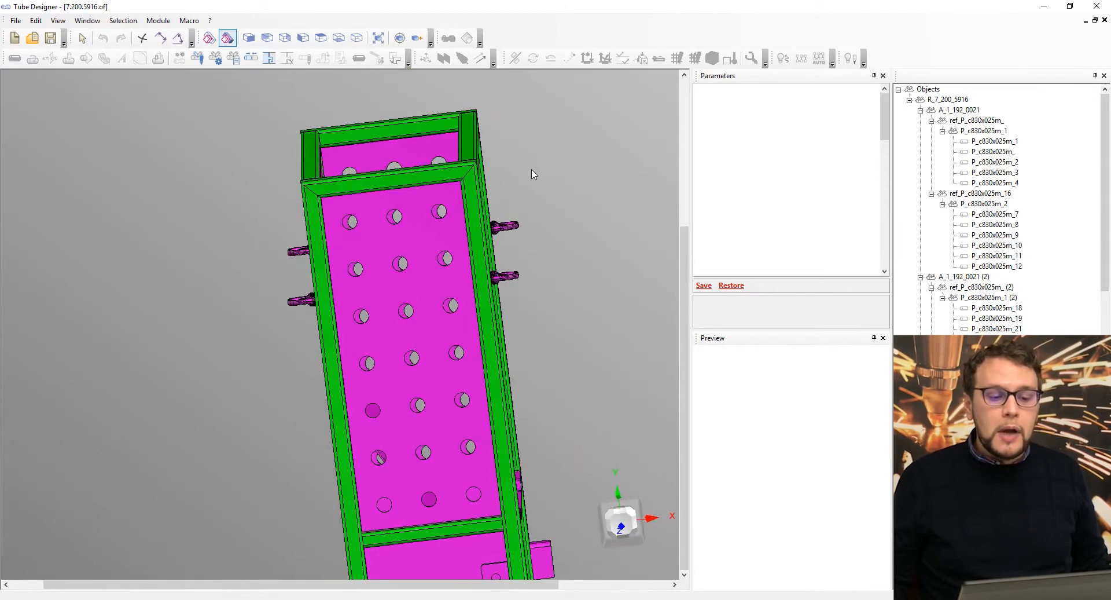
pyautogui.click(471, 181)
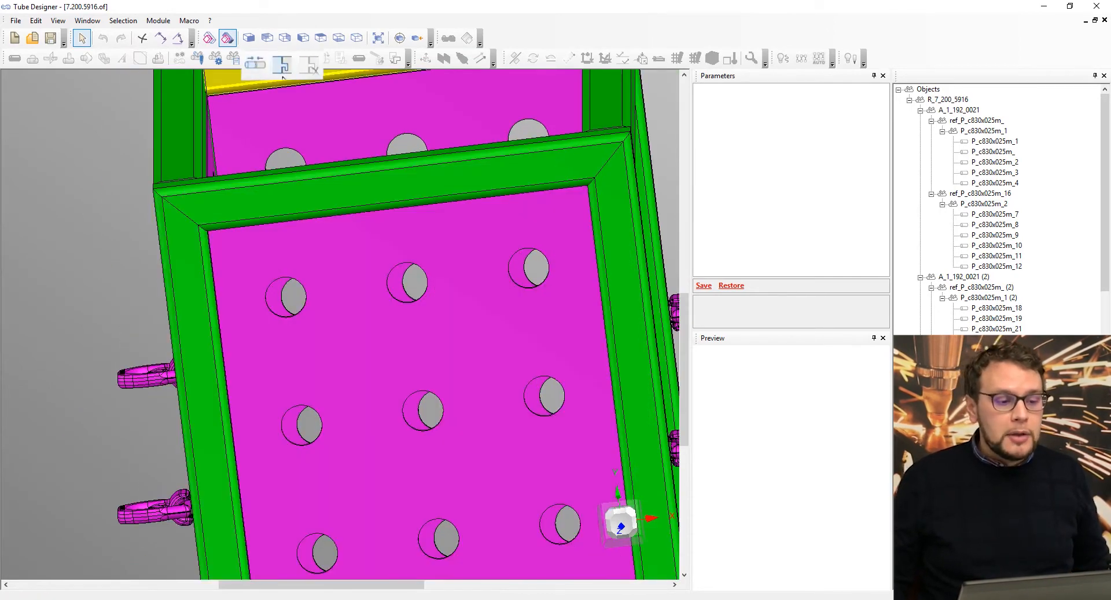
# Start a tube connection and choose the connection kind for the frame corner.
pyautogui.click(269, 58)
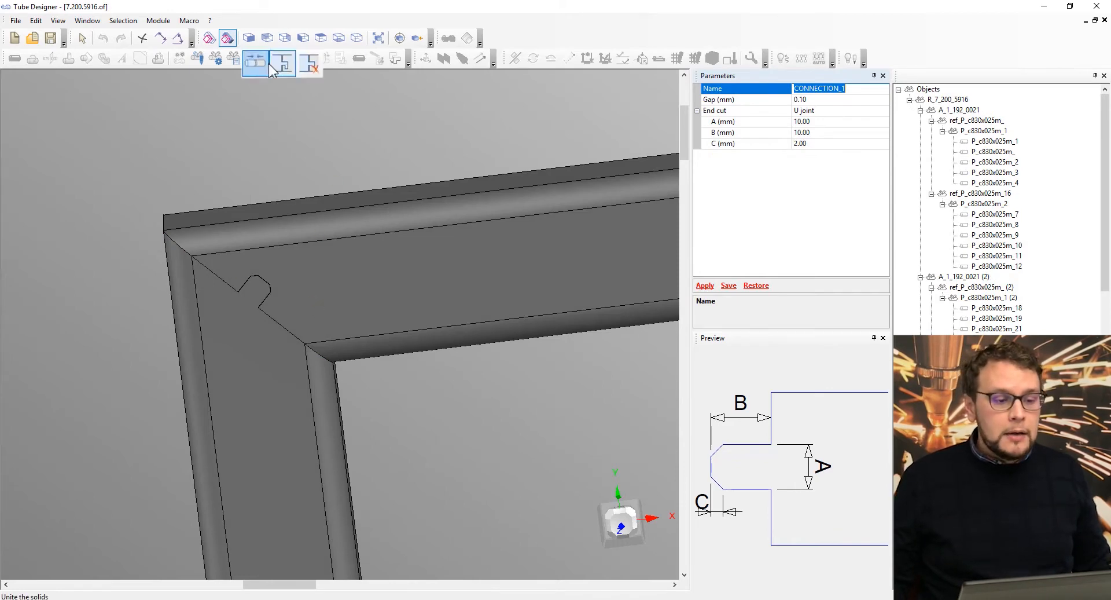
pyautogui.click(268, 57)
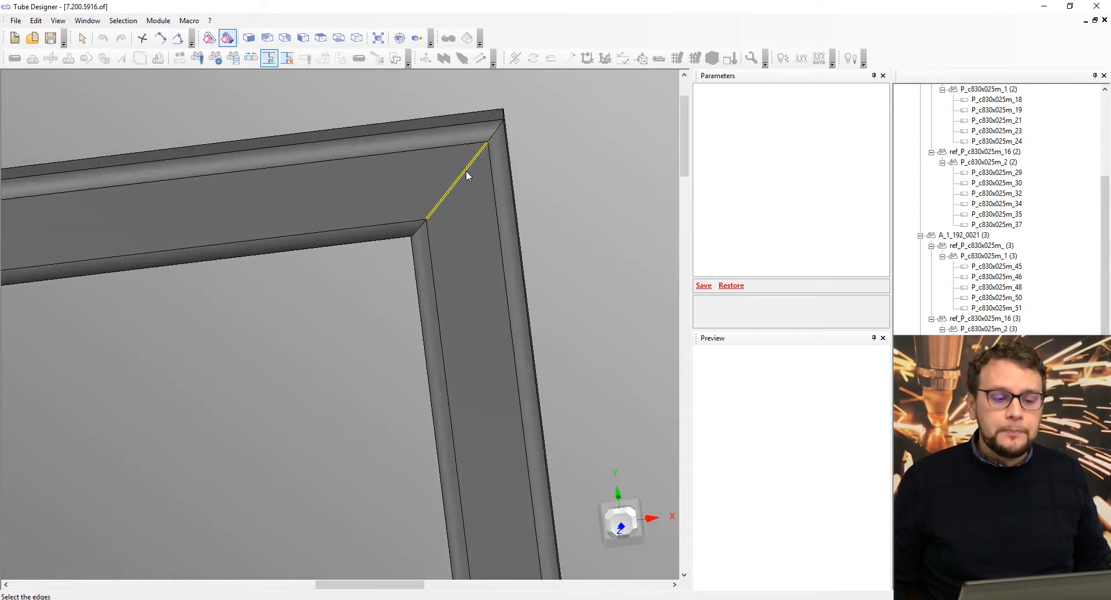
# Join the corner edge with a Clip system end cut, A 5 mm and R 5 mm, after trying Fish tail.
pyautogui.click(481, 170)
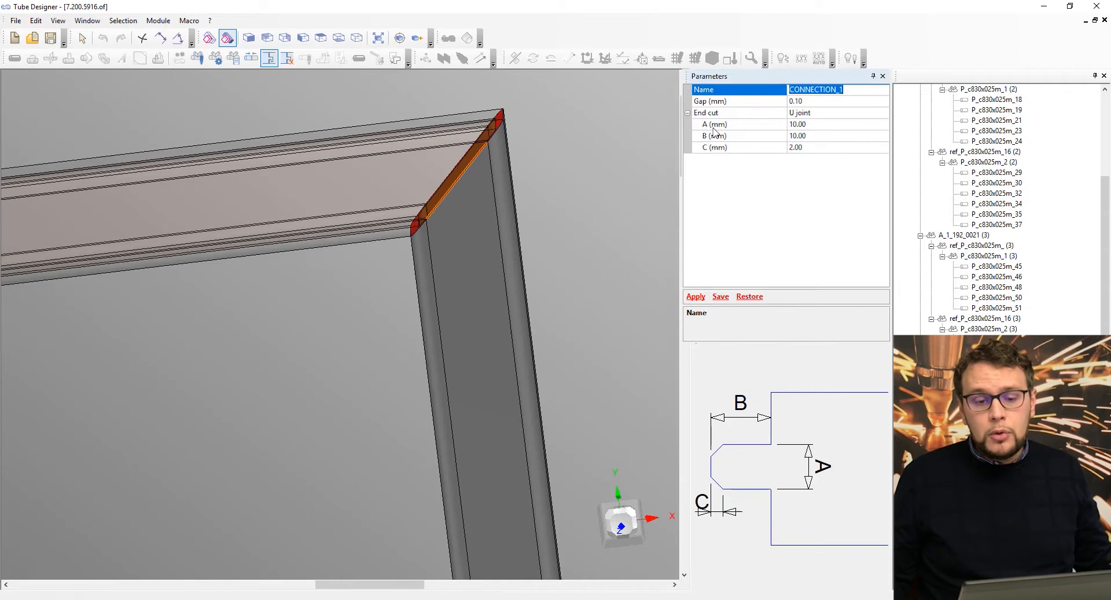
pyautogui.click(882, 124)
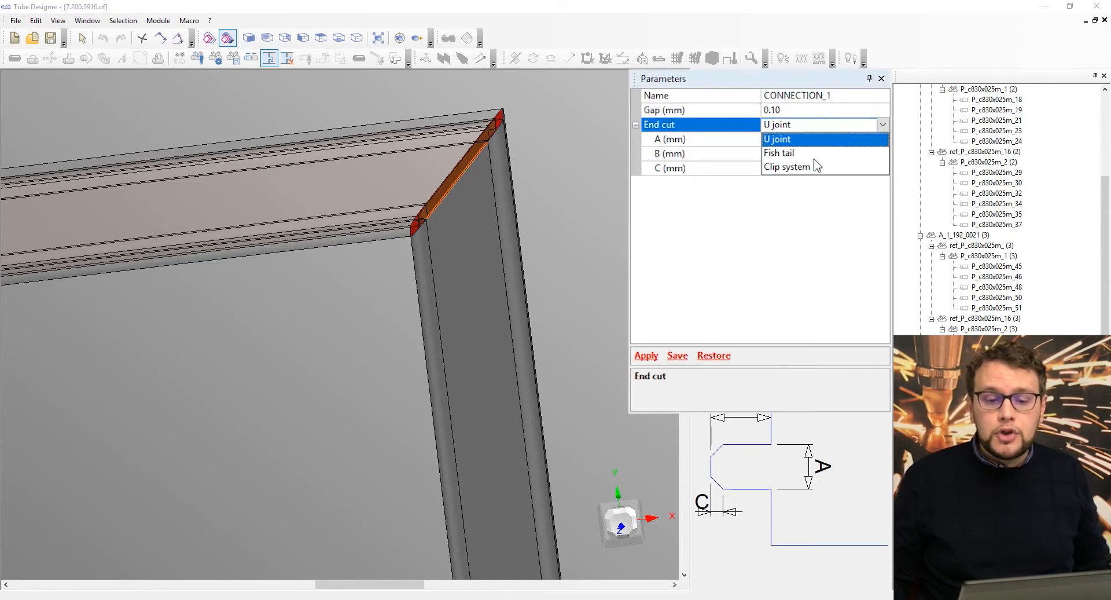
pyautogui.click(779, 153)
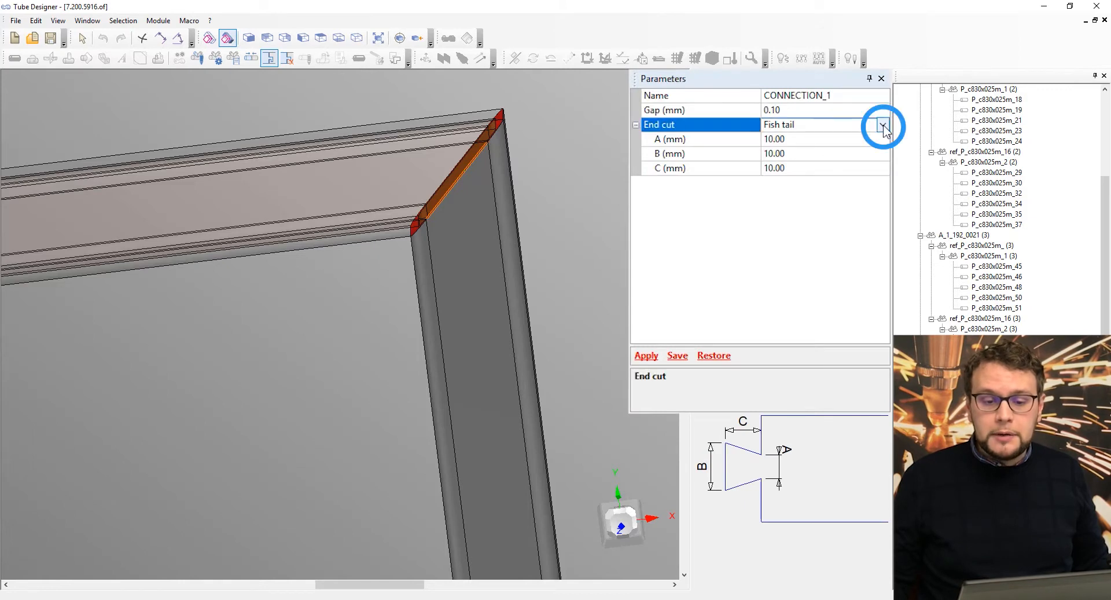
pyautogui.click(883, 125)
pyautogui.write('5')
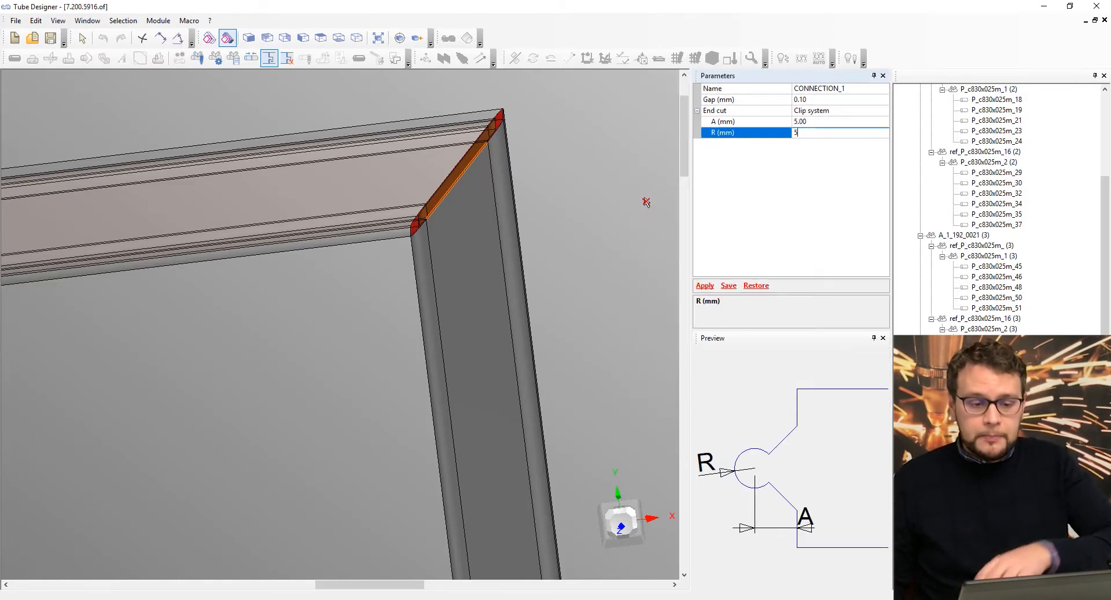
pyautogui.click(705, 284)
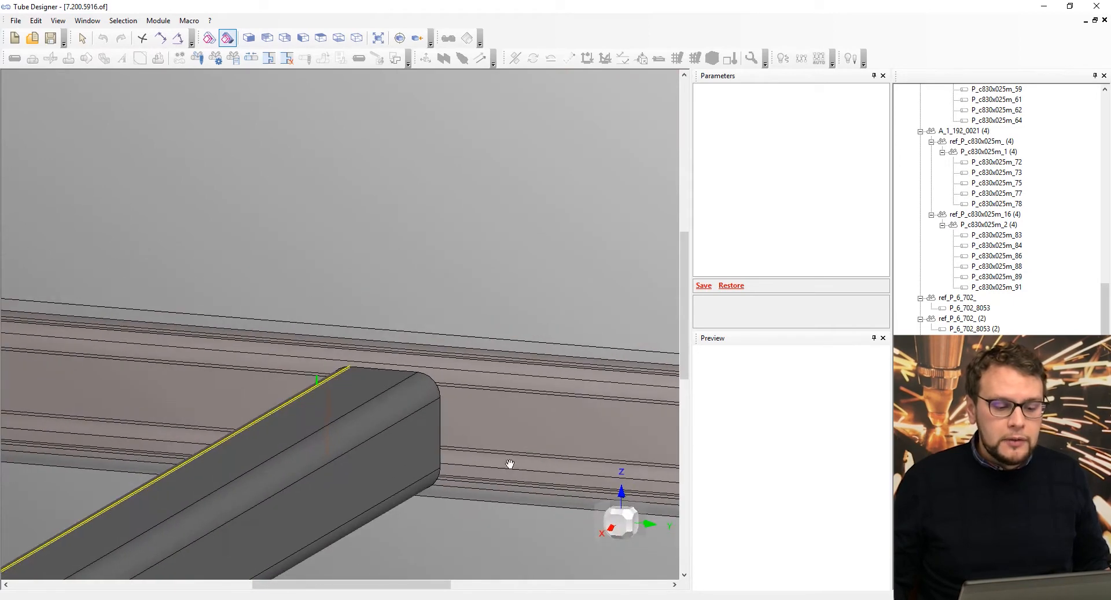
# Give the crossbar end an L Tail notch cut with A 15 mm, then select the crossbar tube.
pyautogui.click(268, 58)
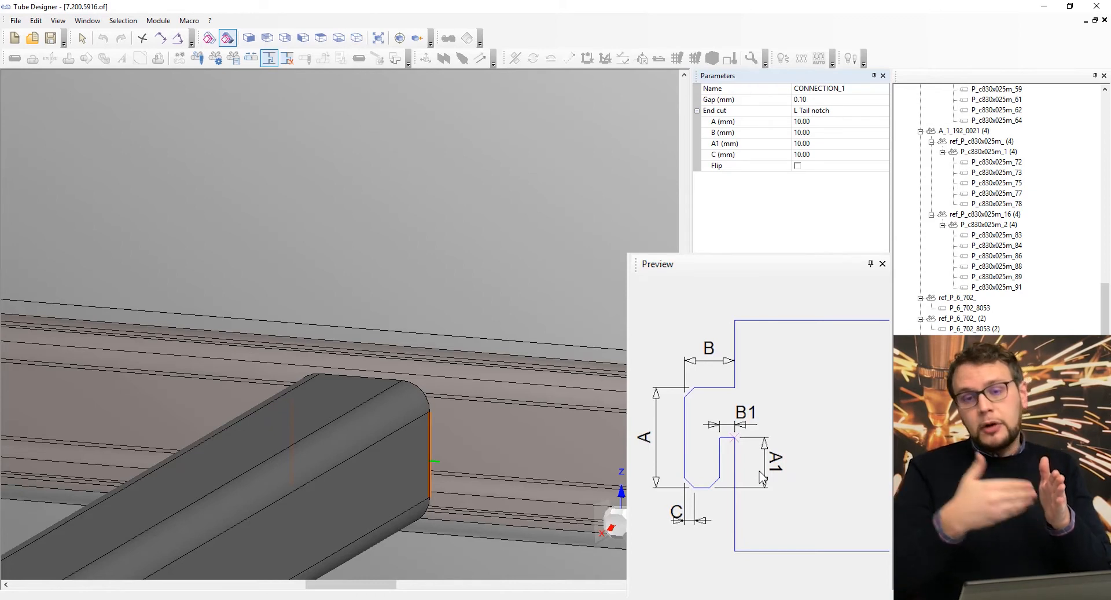
pyautogui.moveTo(832, 354)
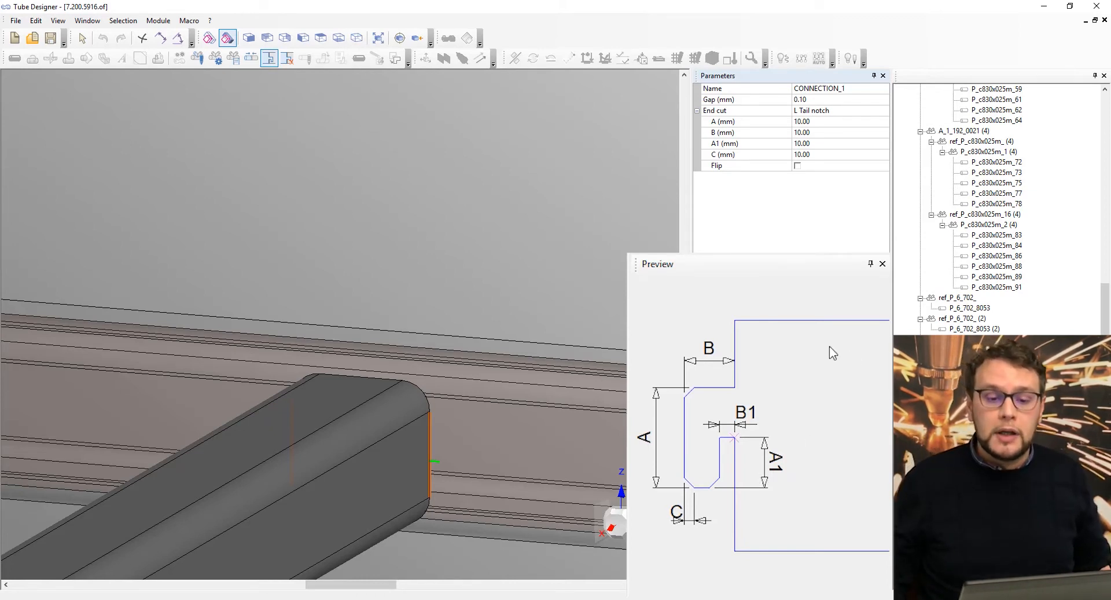
pyautogui.click(802, 121)
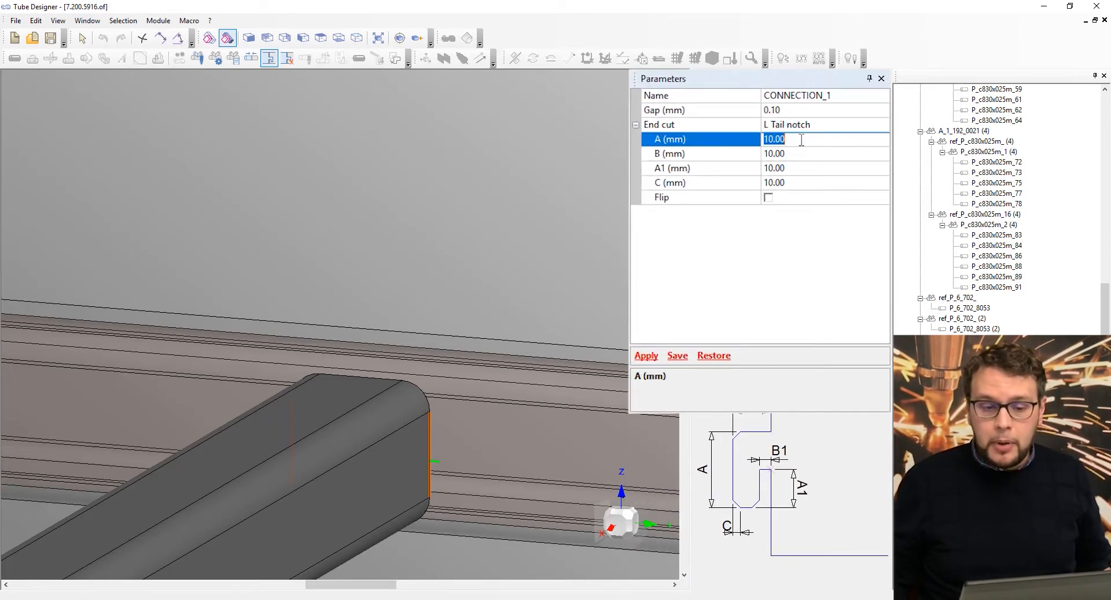
pyautogui.write('15')
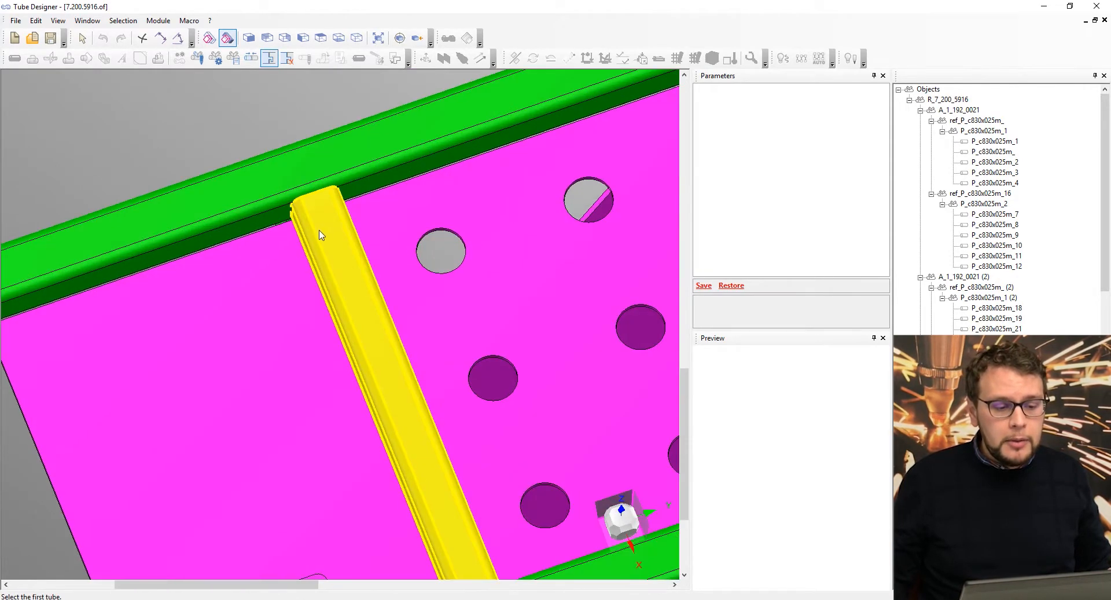
pyautogui.click(202, 57)
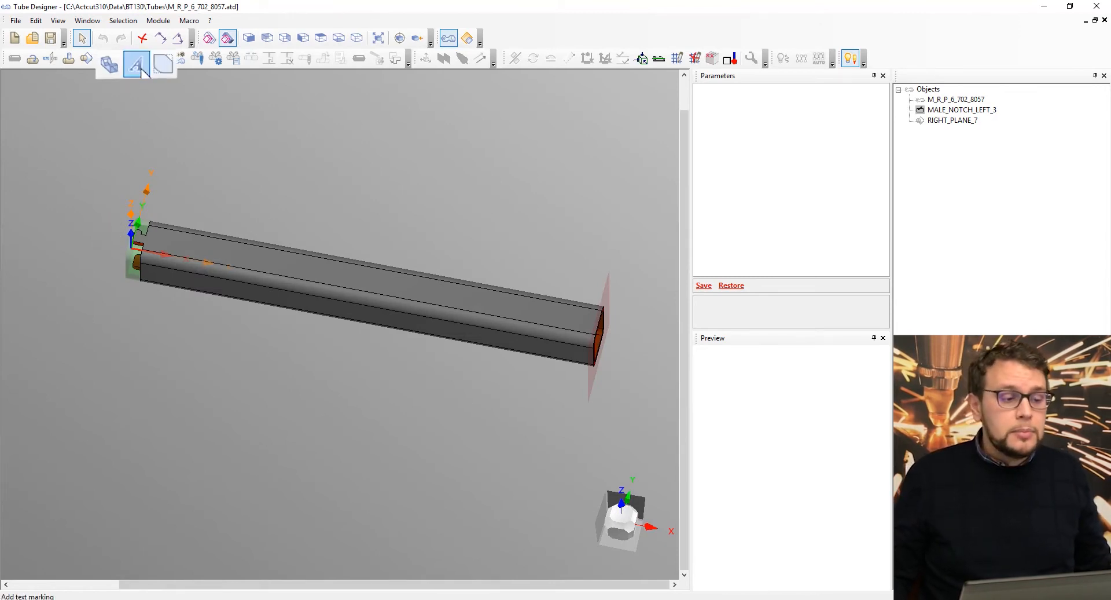
# Add a 'Bottom part right' text marking to the crossbar tube.
pyautogui.click(122, 58)
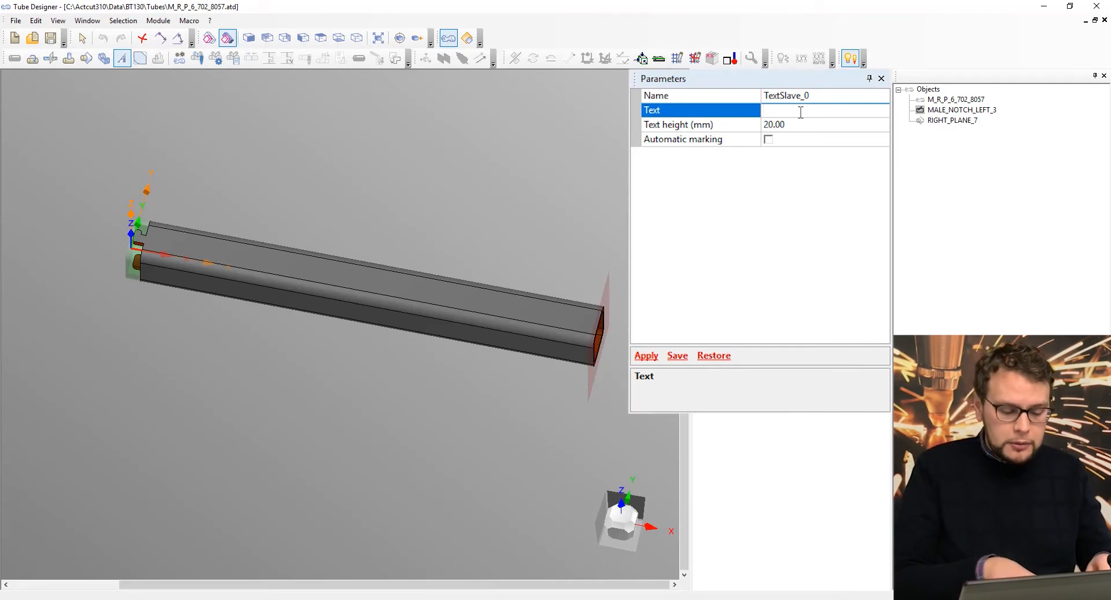
pyautogui.write('Botto')
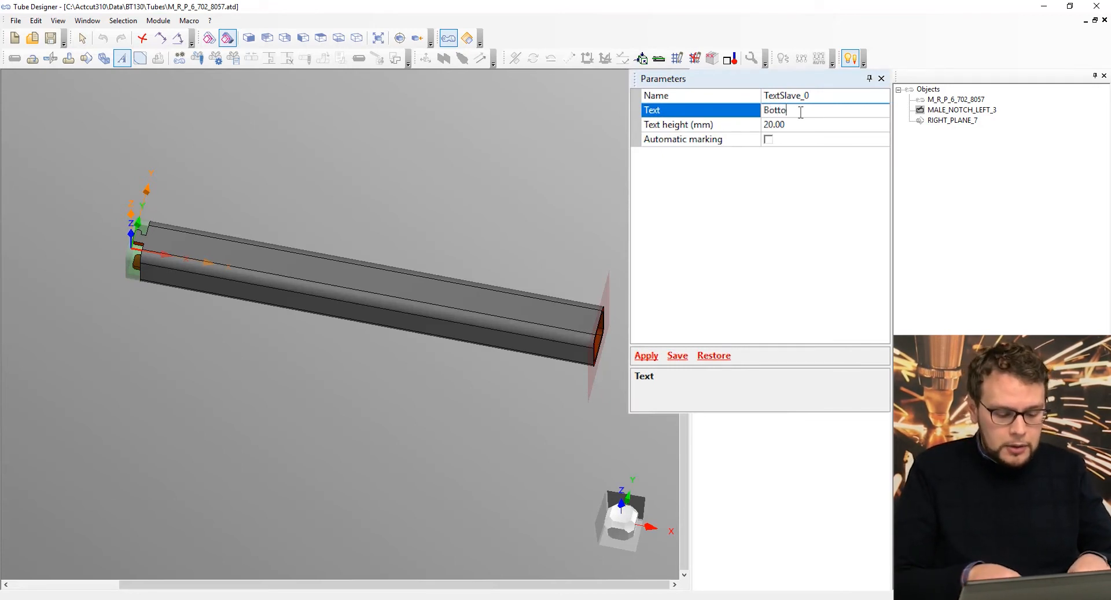
pyautogui.write('m part rig')
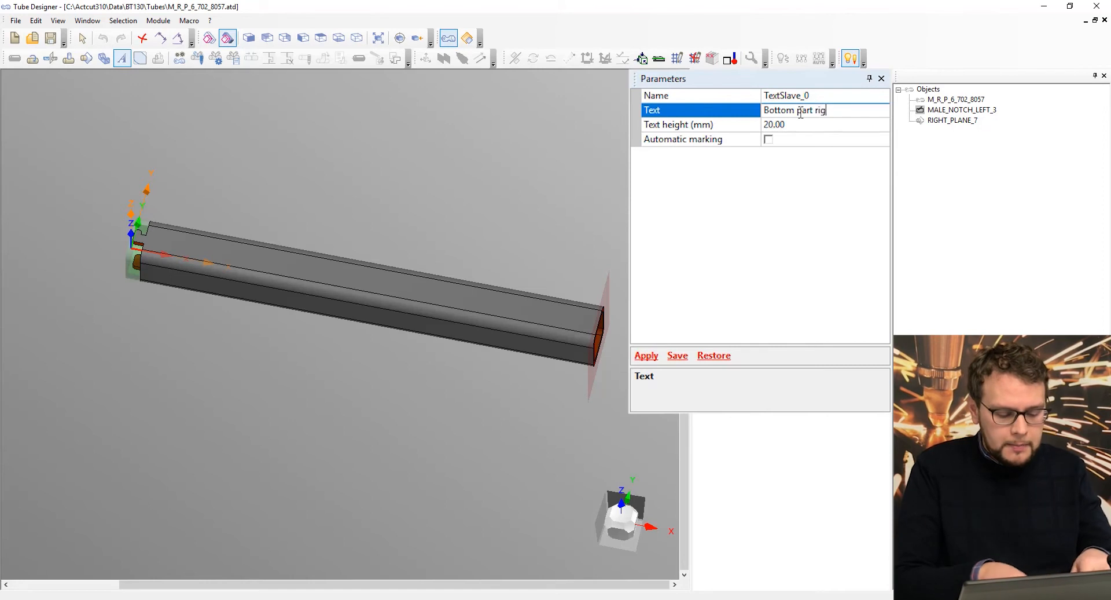
pyautogui.click(644, 356)
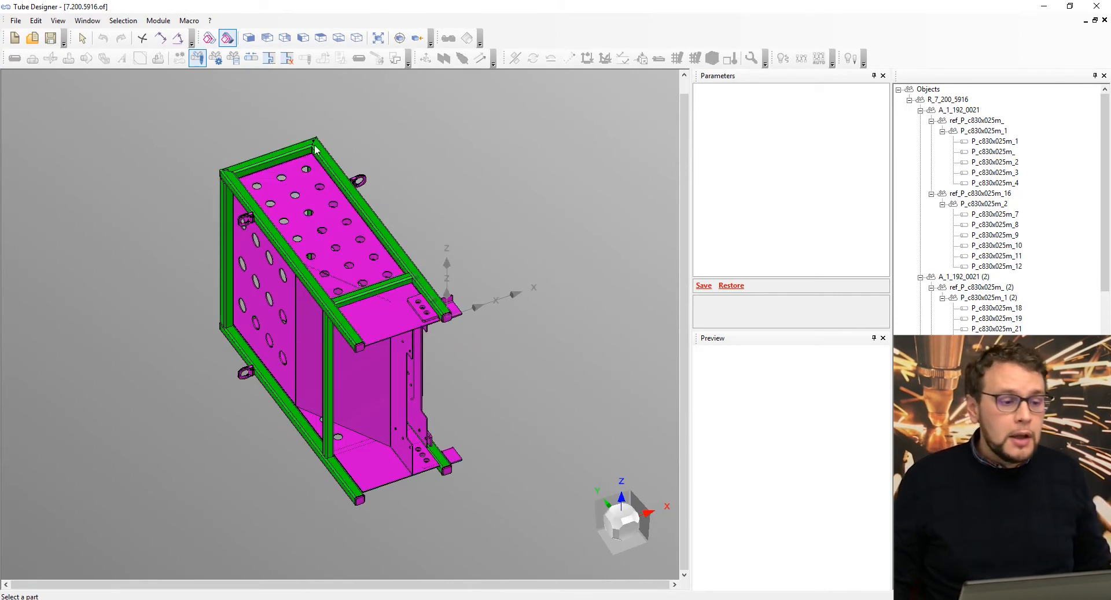
# Save the assembly parts into a new manufacturing order named Frame 123.
pyautogui.click(254, 58)
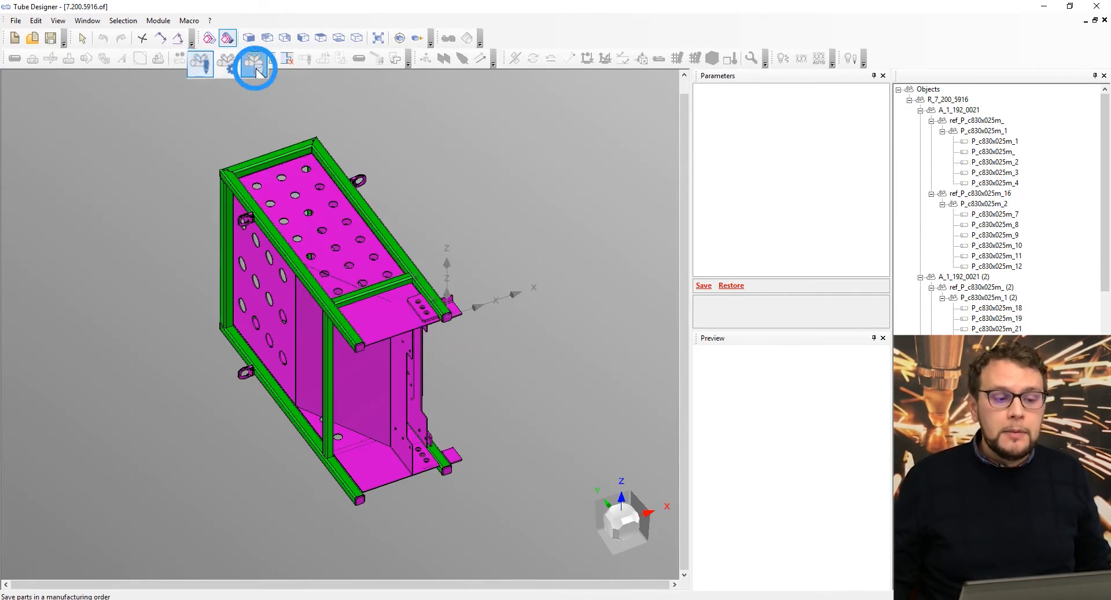
pyautogui.click(254, 68)
pyautogui.write('7.200.591')
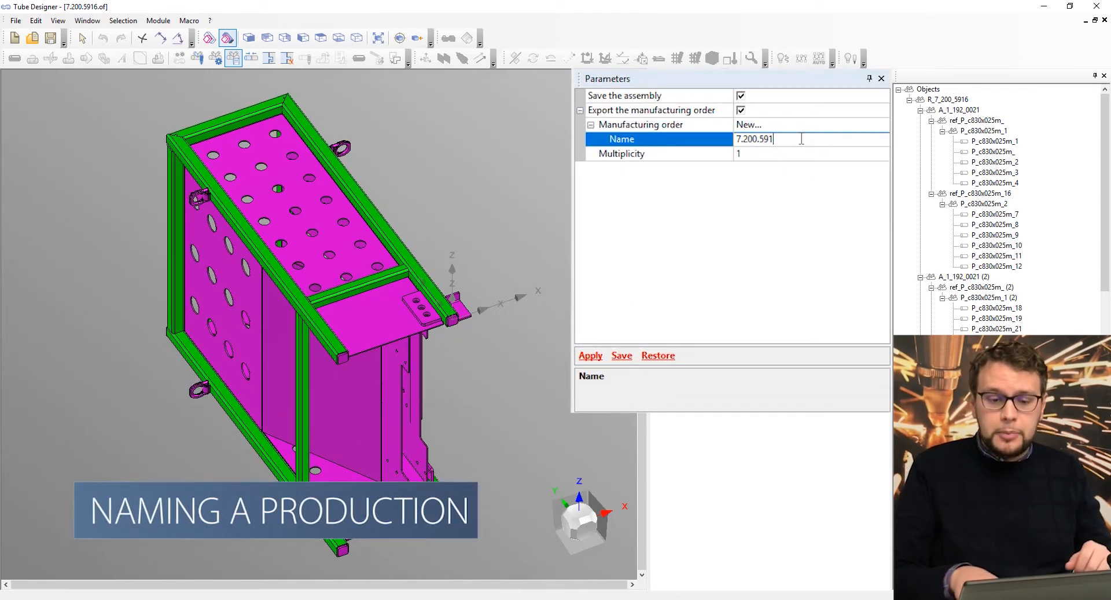
pyautogui.write('Fr')
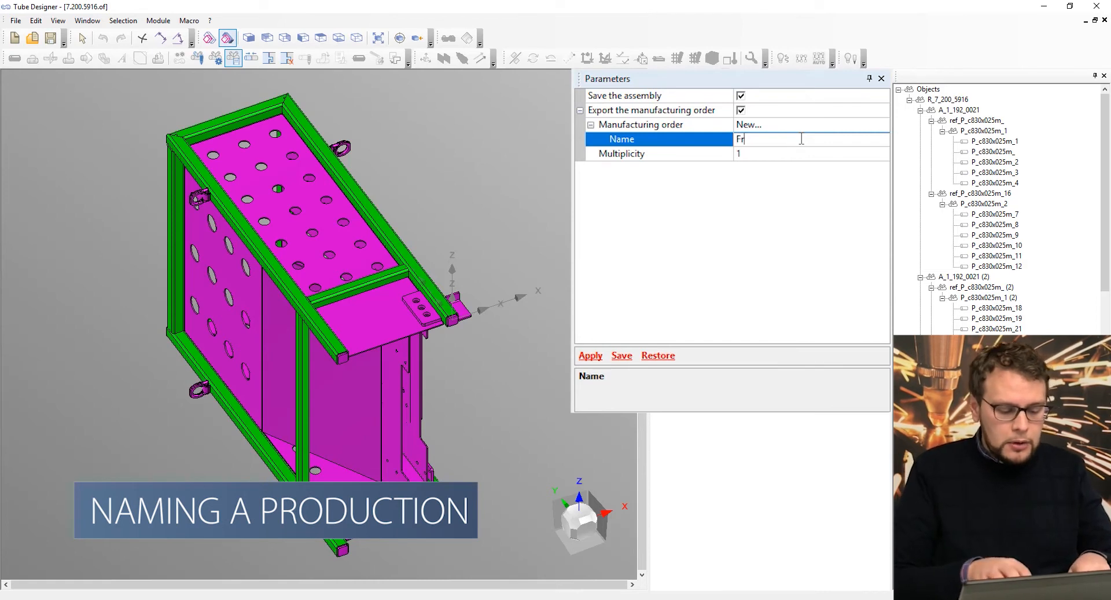
pyautogui.write('ame 123')
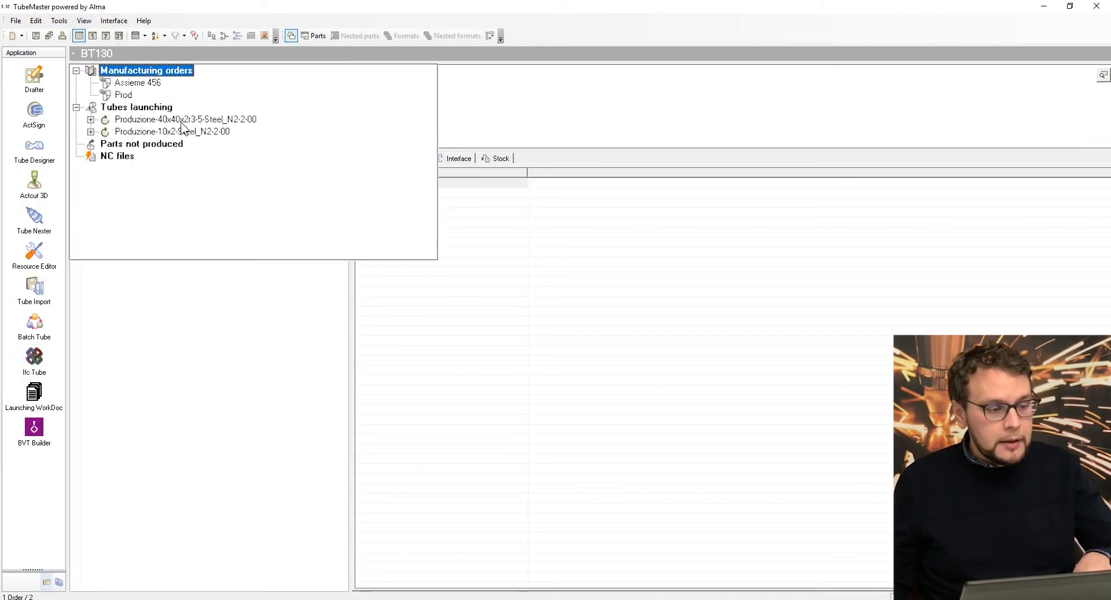
pyautogui.click(136, 119)
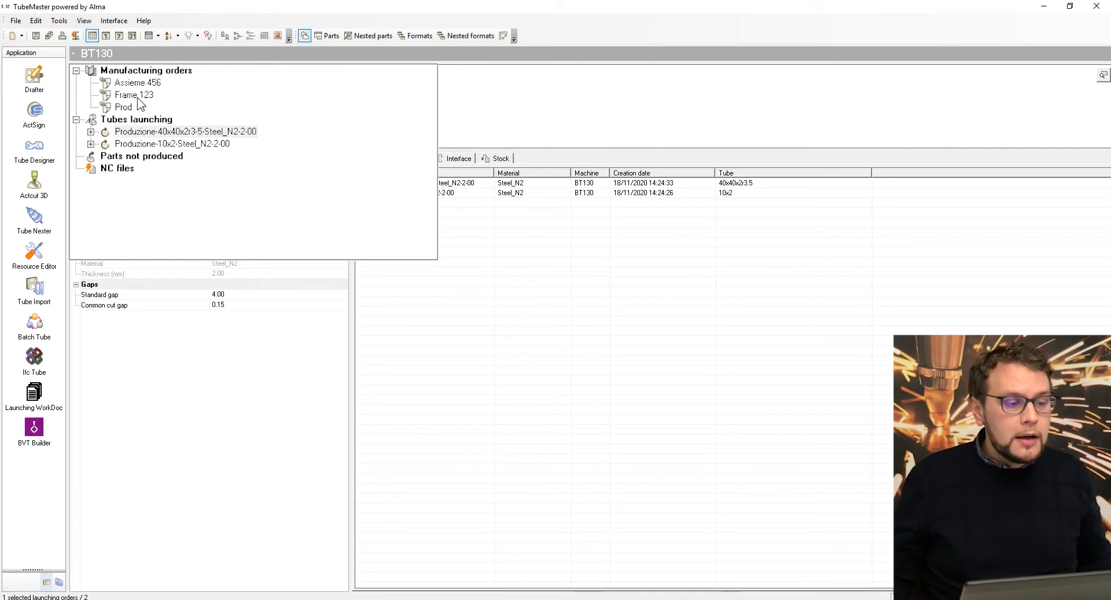
pyautogui.click(133, 89)
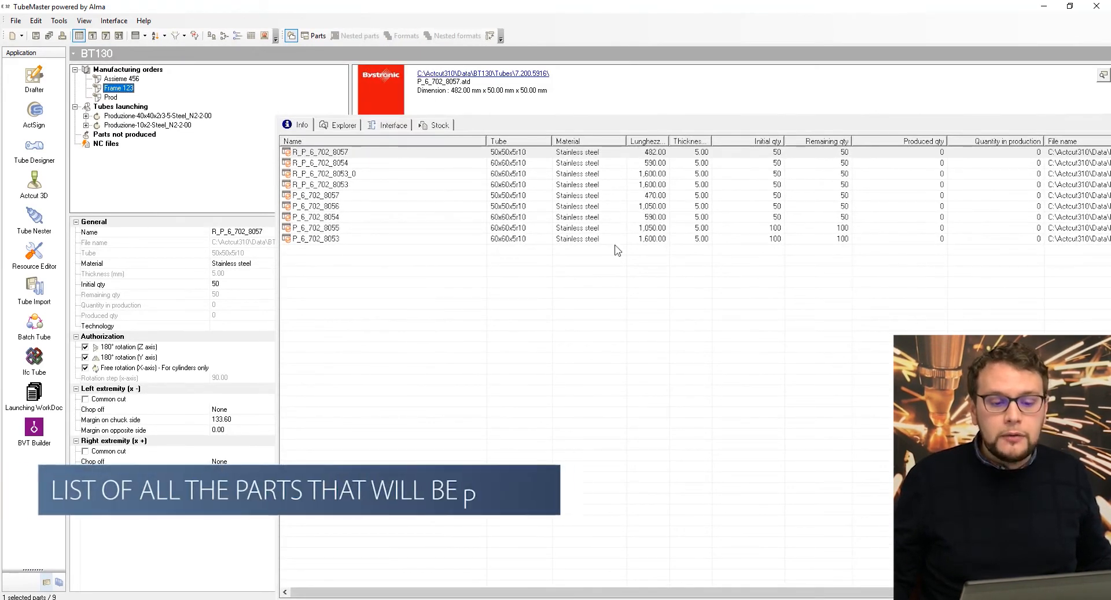
pyautogui.click(514, 152)
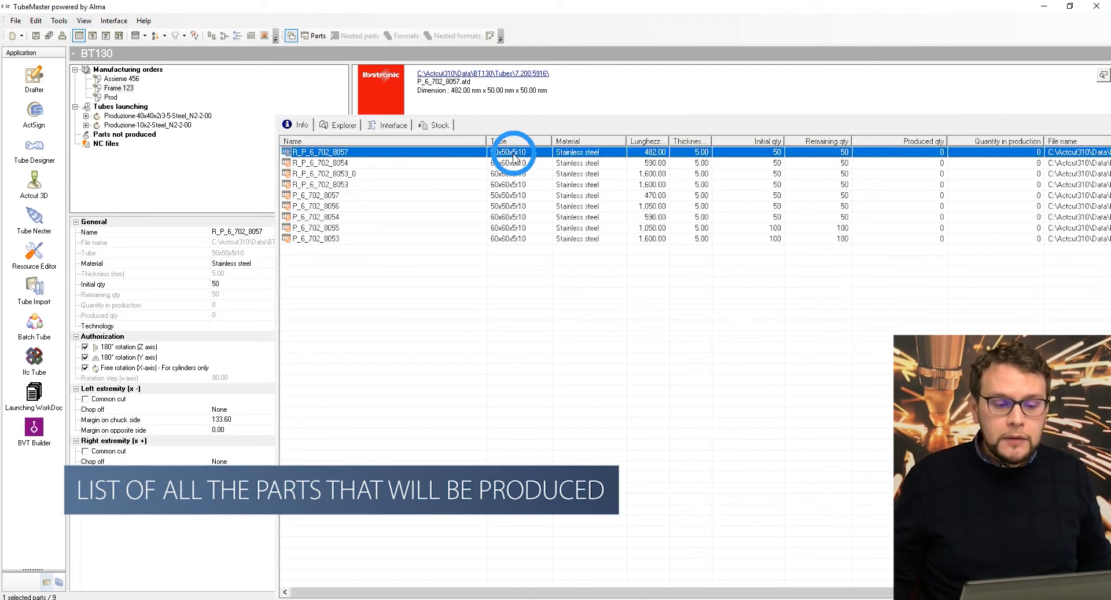
pyautogui.click(315, 206)
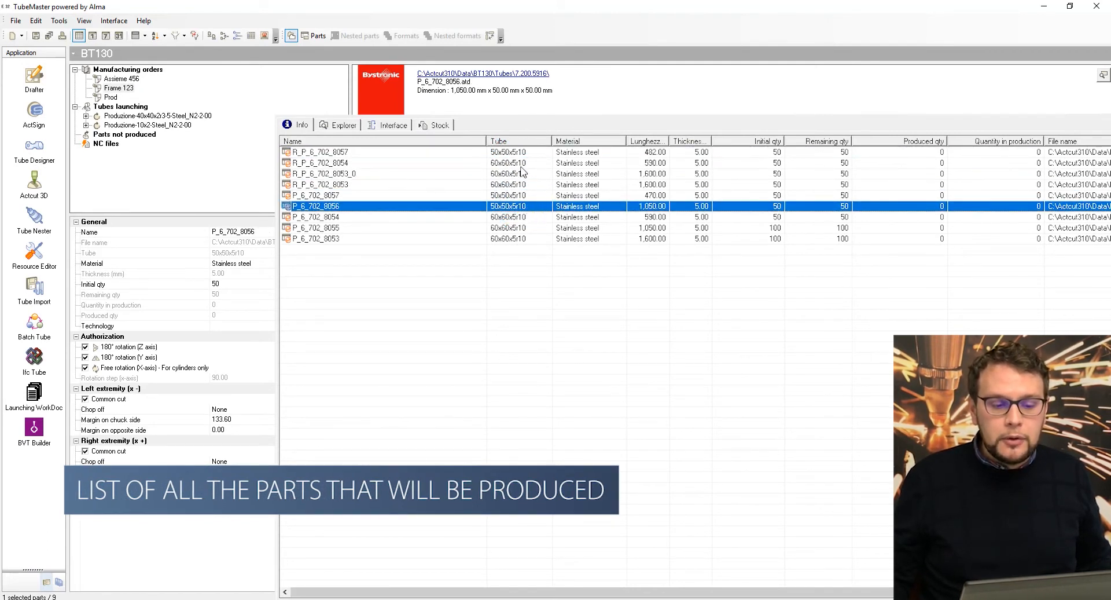
pyautogui.click(320, 162)
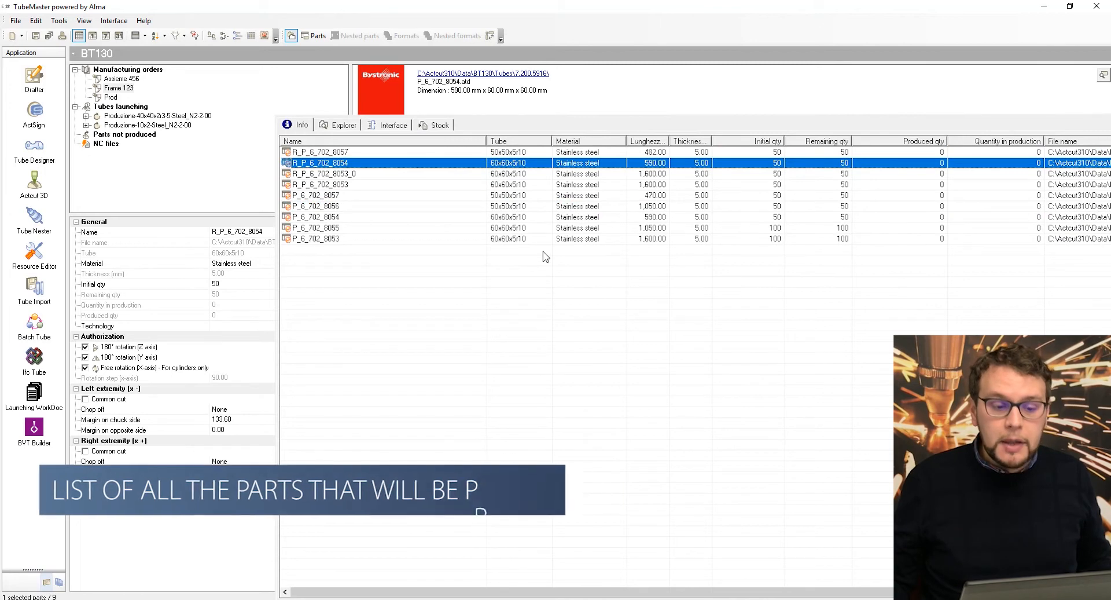
pyautogui.click(321, 152)
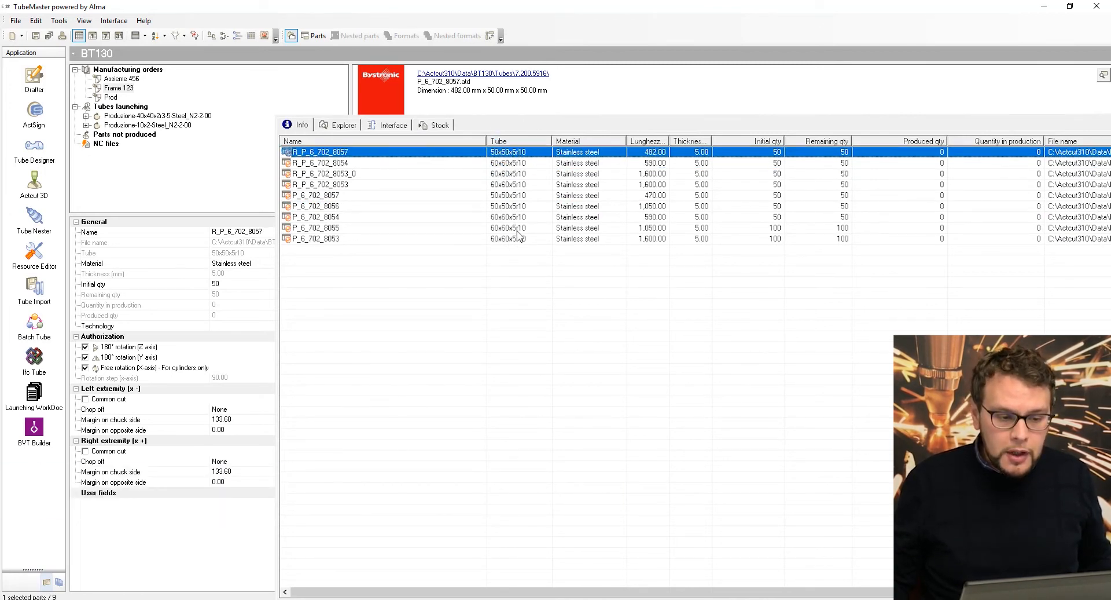
pyautogui.moveTo(473, 188)
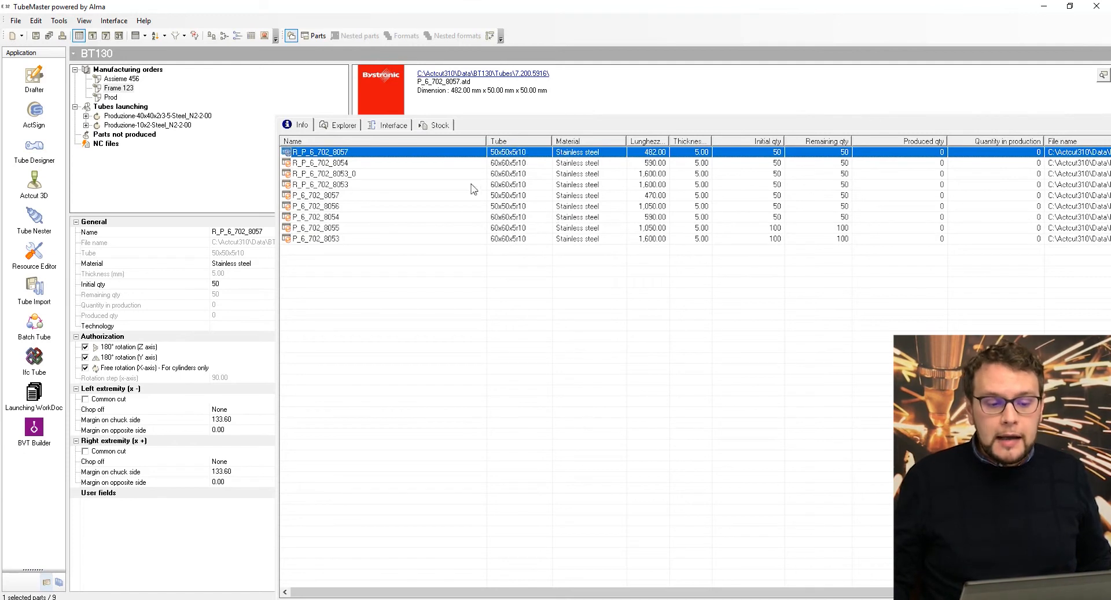
pyautogui.moveTo(467, 226)
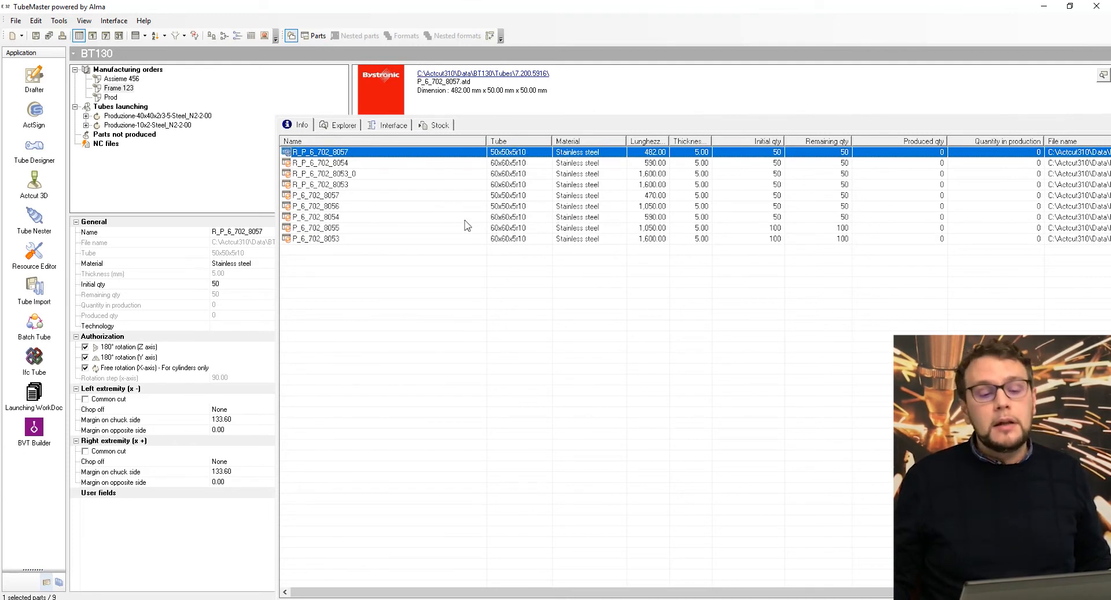
pyautogui.moveTo(457, 227)
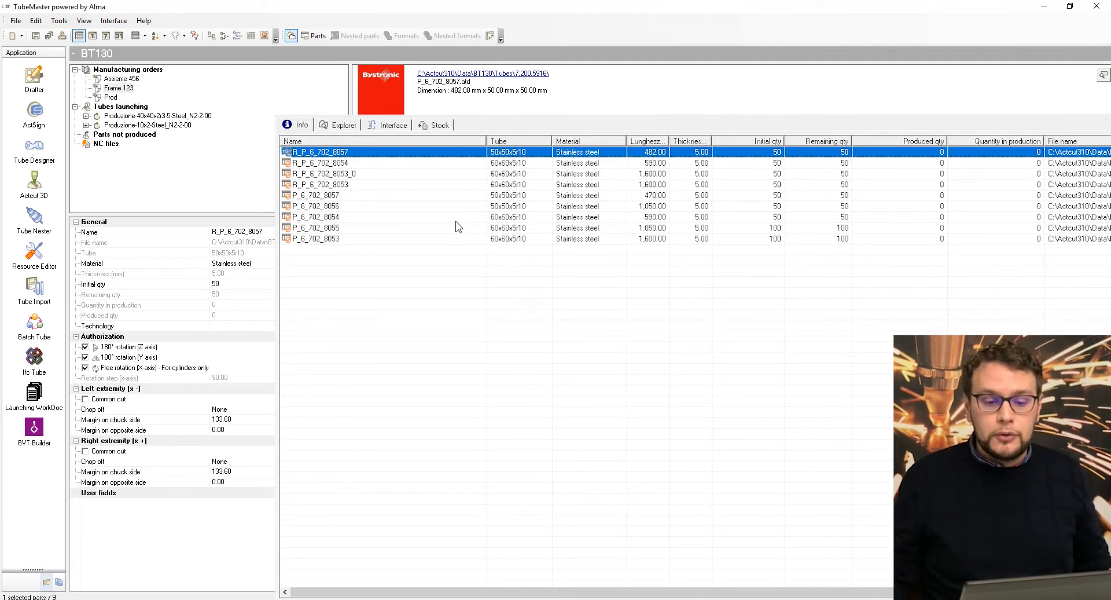
pyautogui.moveTo(665, 245)
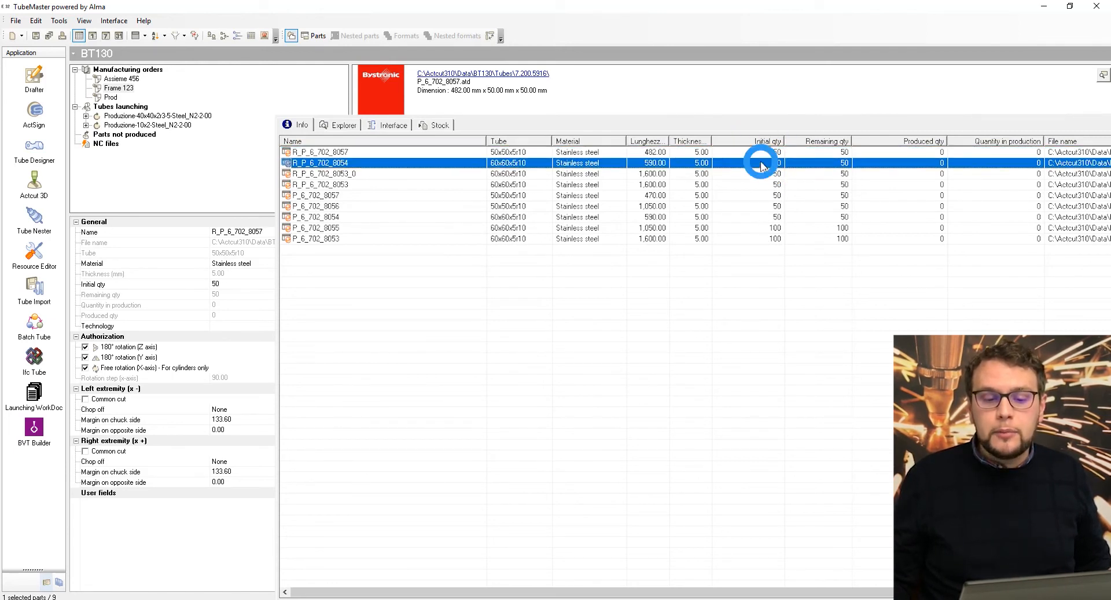
pyautogui.click(321, 151)
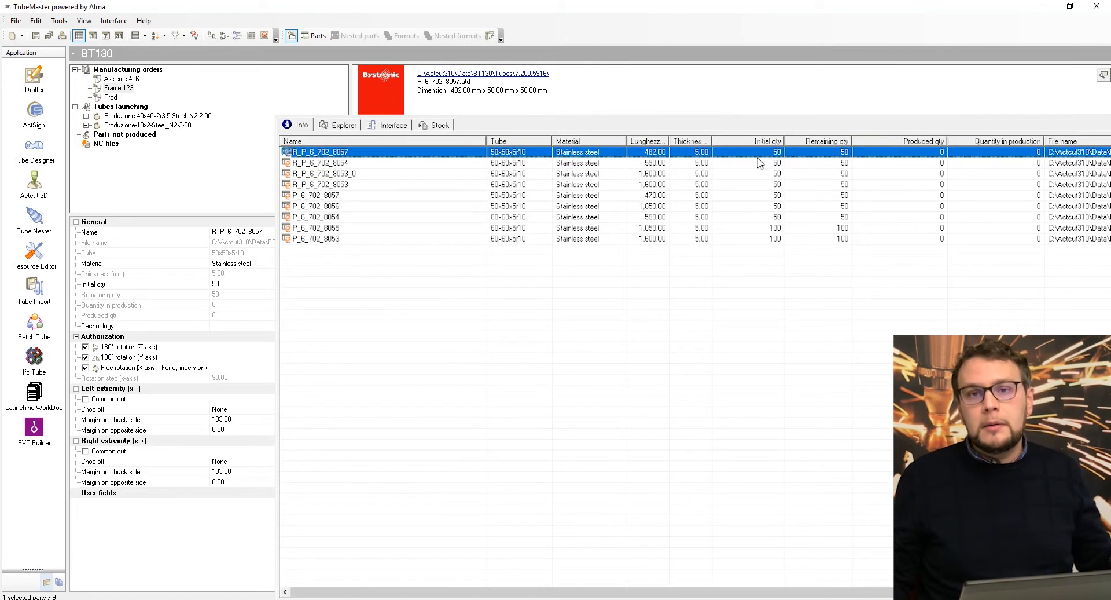
pyautogui.moveTo(751, 170)
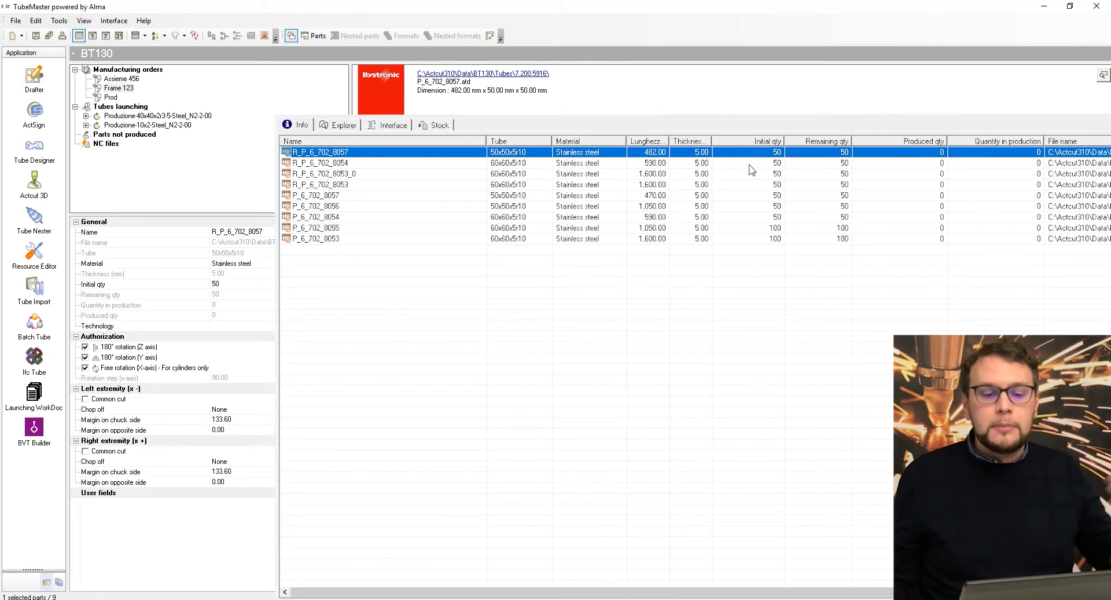
pyautogui.moveTo(753, 231)
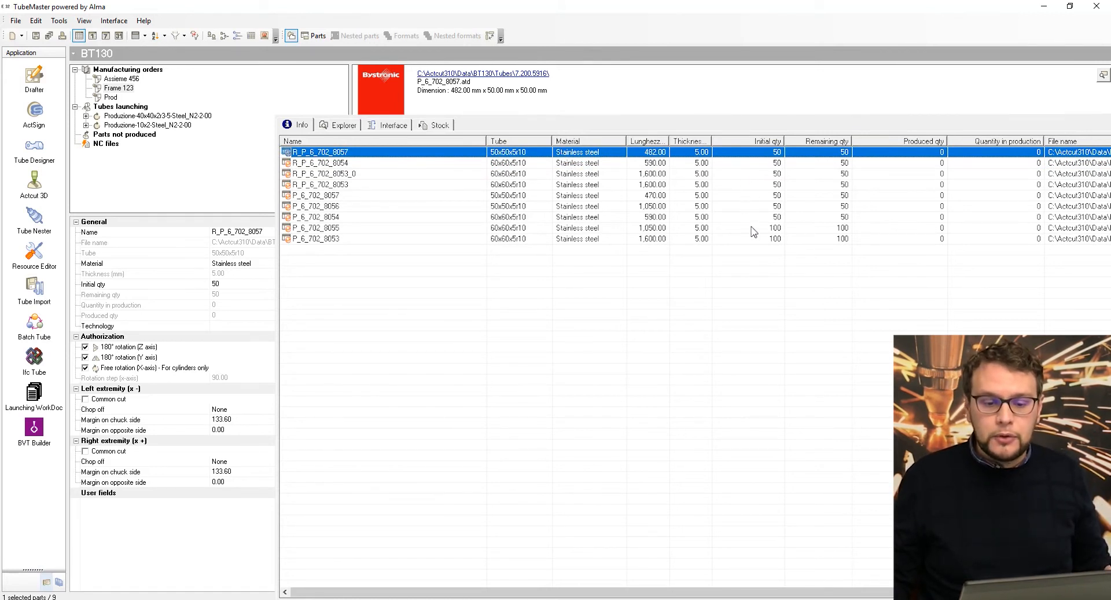
pyautogui.click(316, 228)
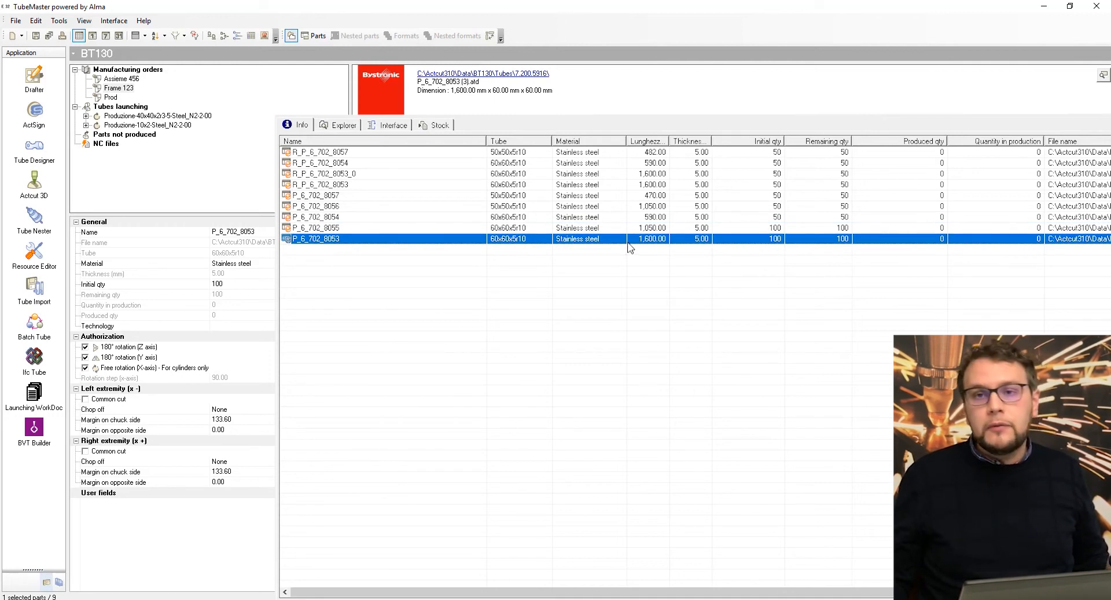
pyautogui.moveTo(573, 234)
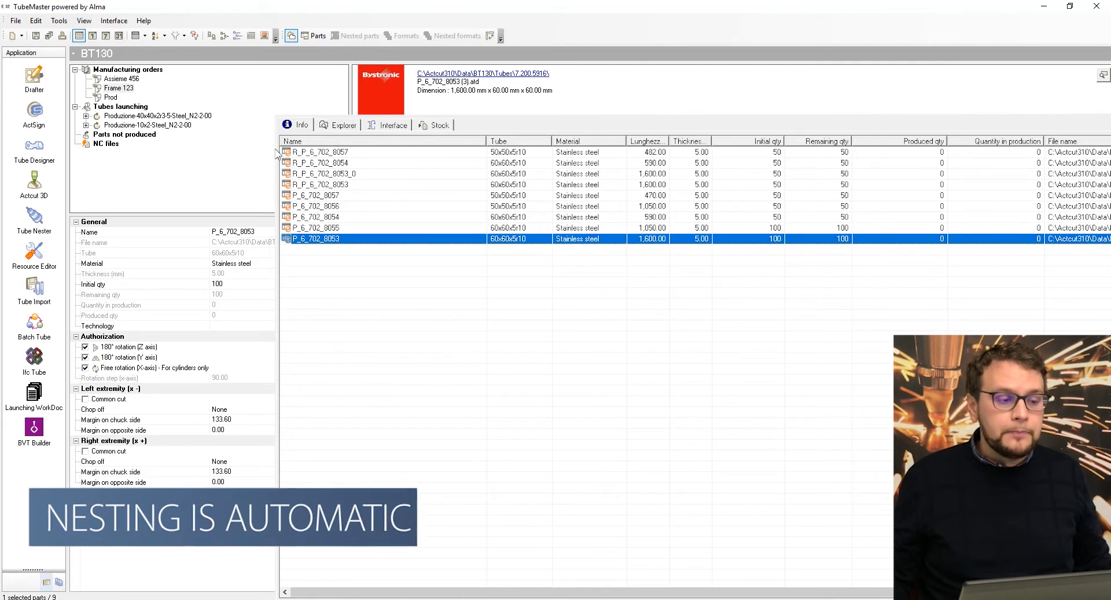
# Launch Frame 123 for the 60x60x5r10 stainless tubes only, excluding the 50x50 production.
pyautogui.click(128, 68)
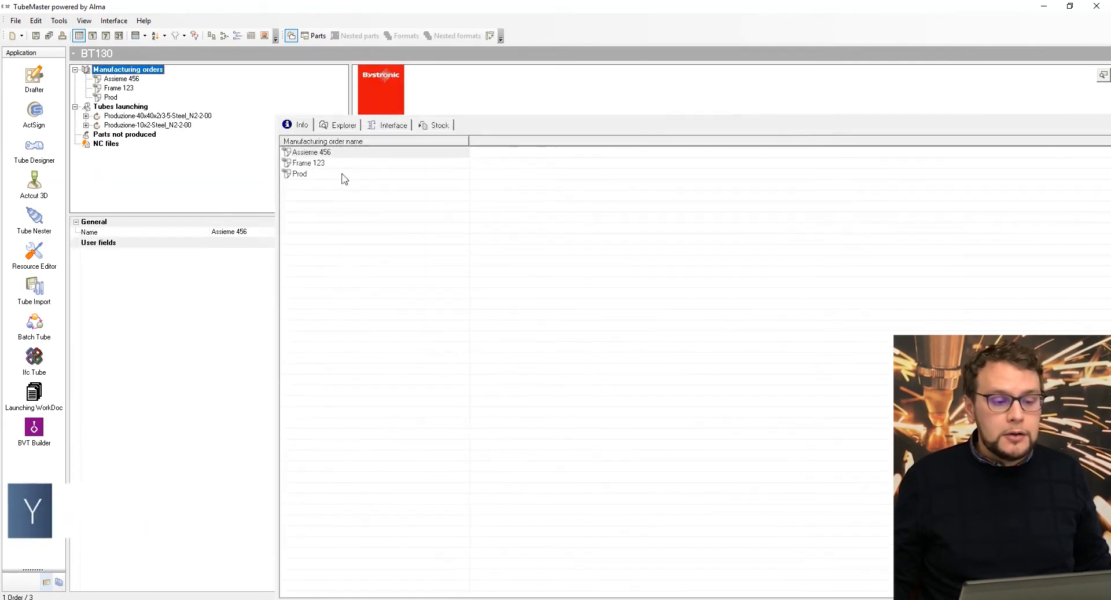
pyautogui.click(307, 162)
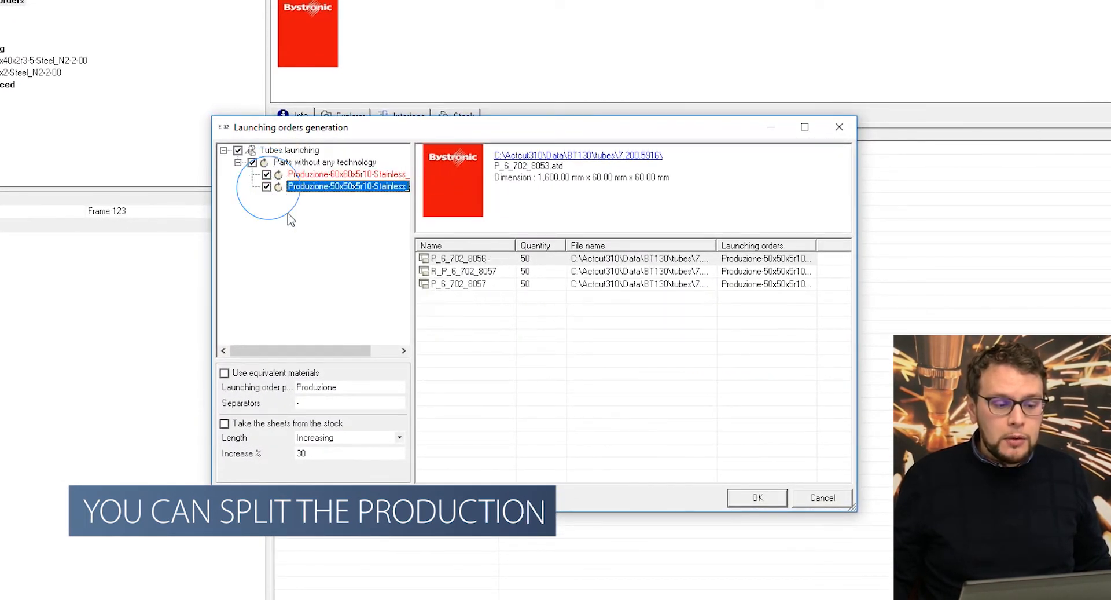
pyautogui.click(268, 187)
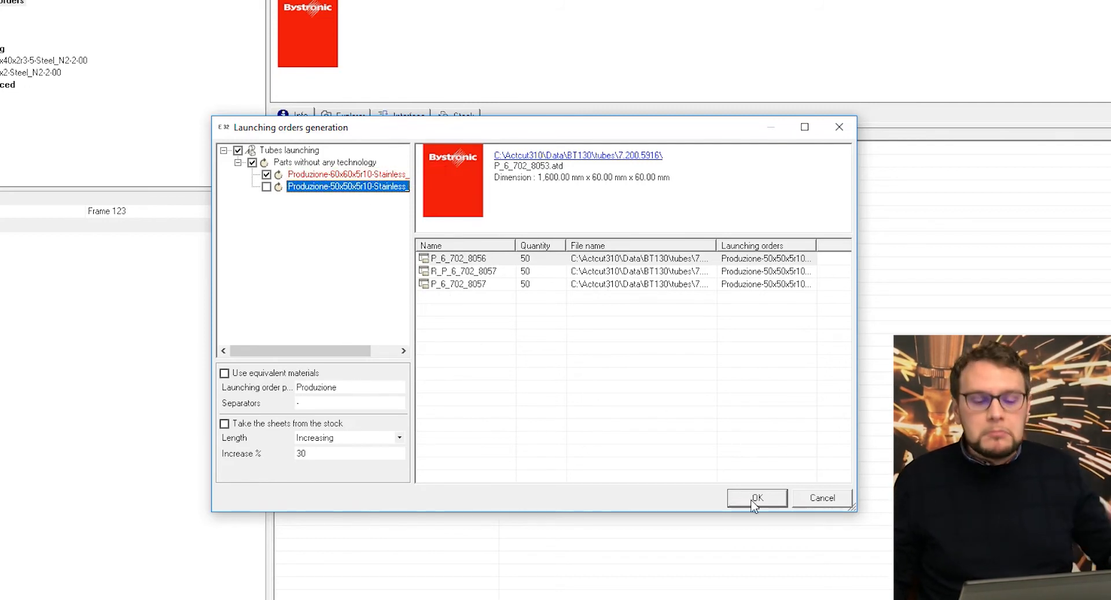
pyautogui.moveTo(750, 503)
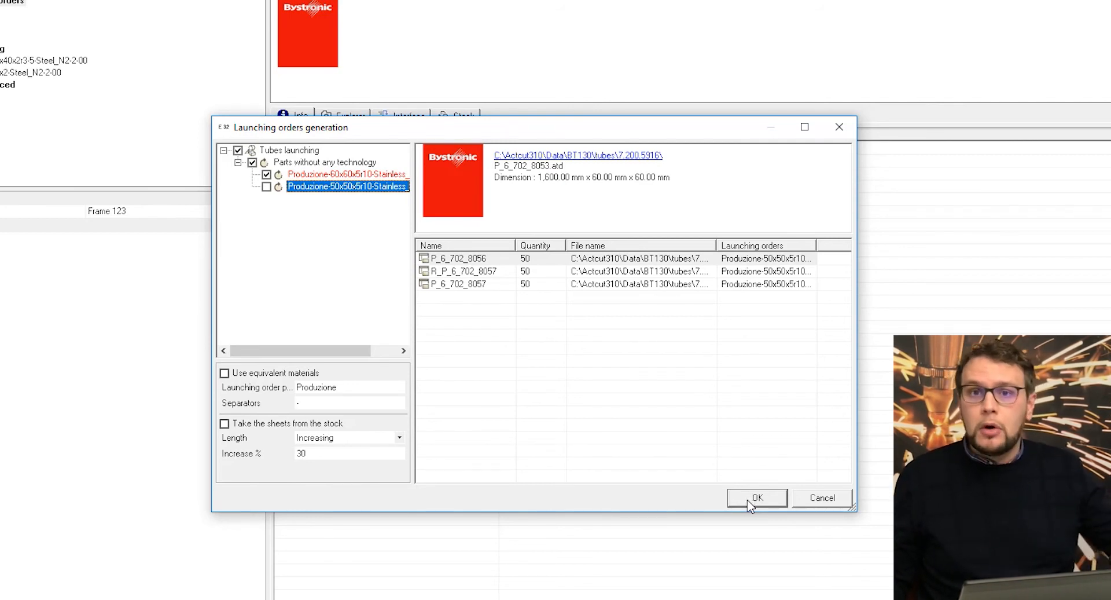
pyautogui.click(756, 496)
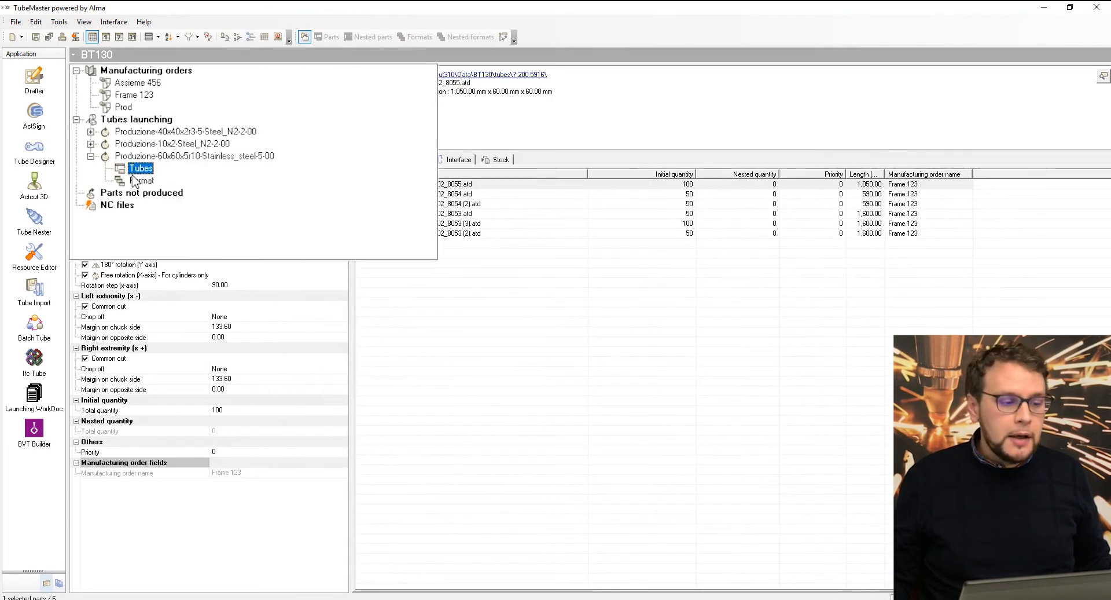
# Nest the 60x60 launching order into nine 6,000 mm bar layouts and show the results.
pyautogui.click(141, 180)
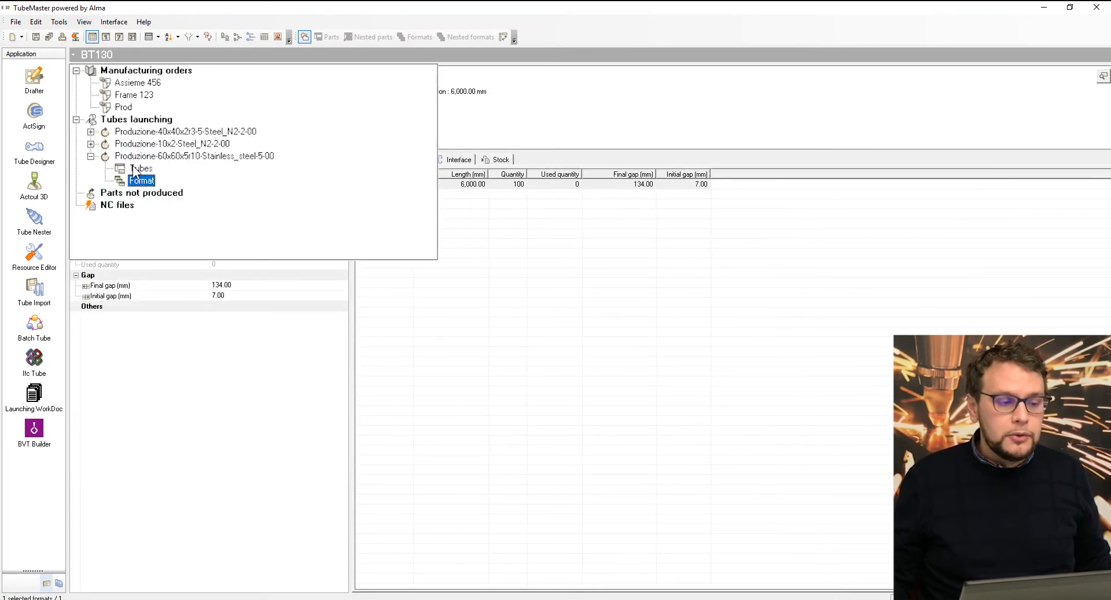
pyautogui.click(195, 157)
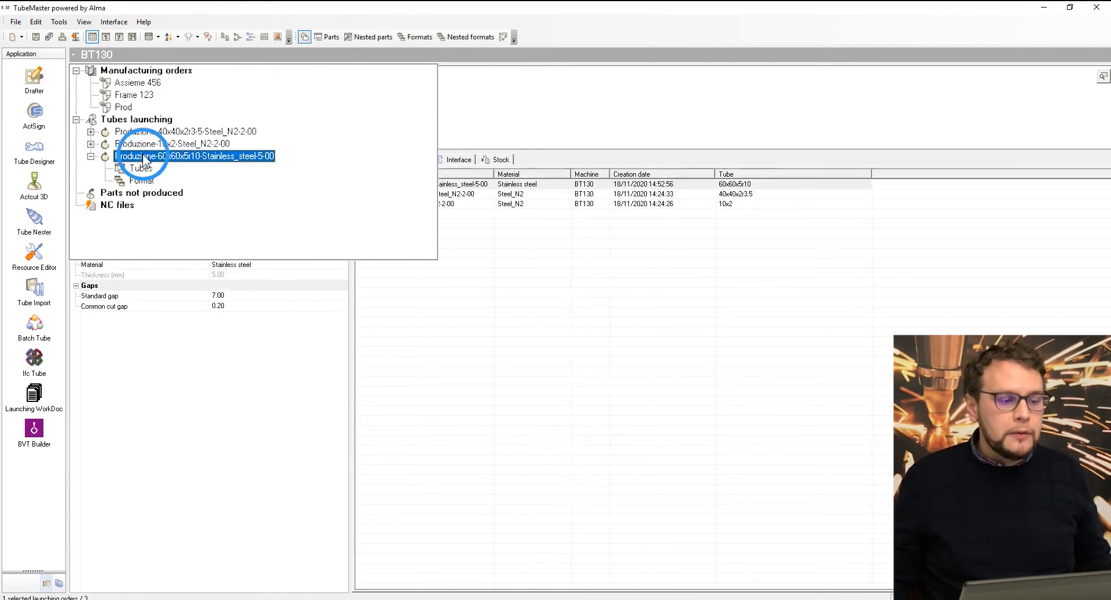
pyautogui.click(34, 190)
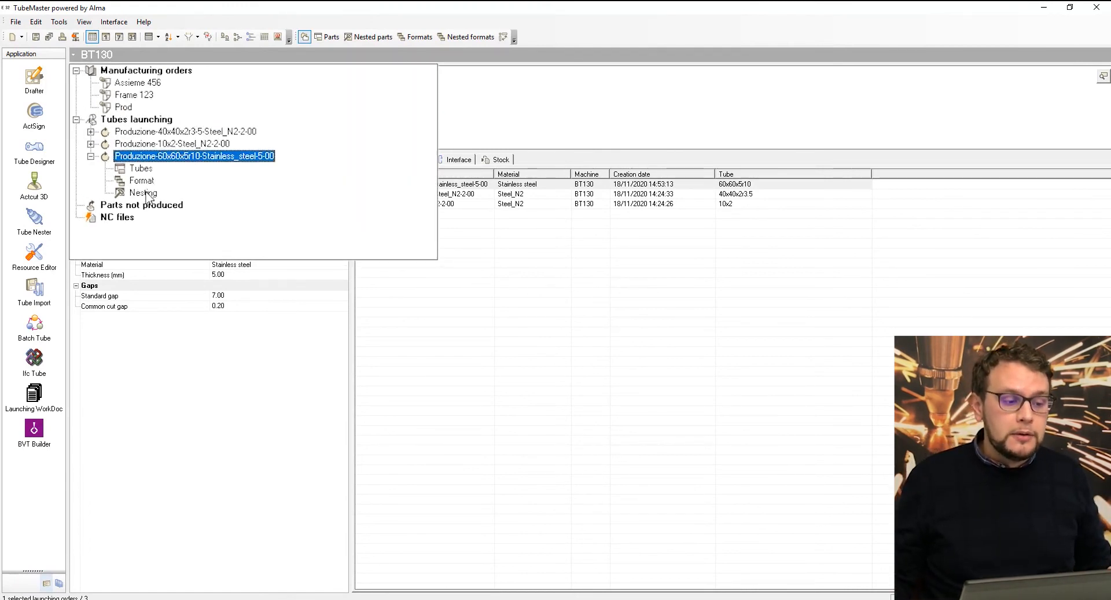
pyautogui.click(143, 193)
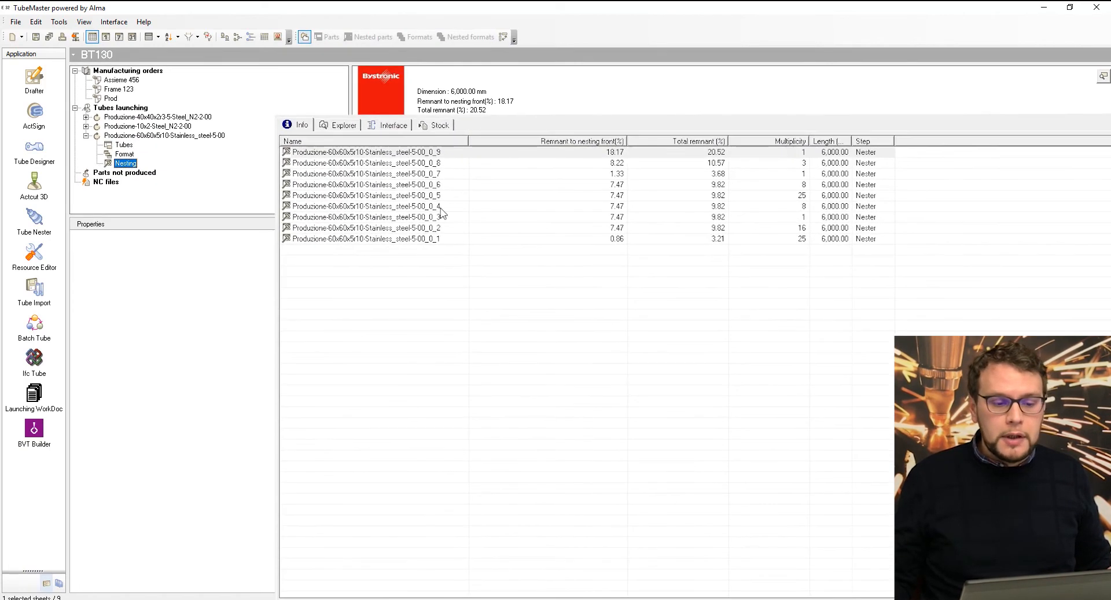
# Review nesting program 6, the parts' nested quantities, and how many 6,000 mm tubes are used.
pyautogui.click(368, 184)
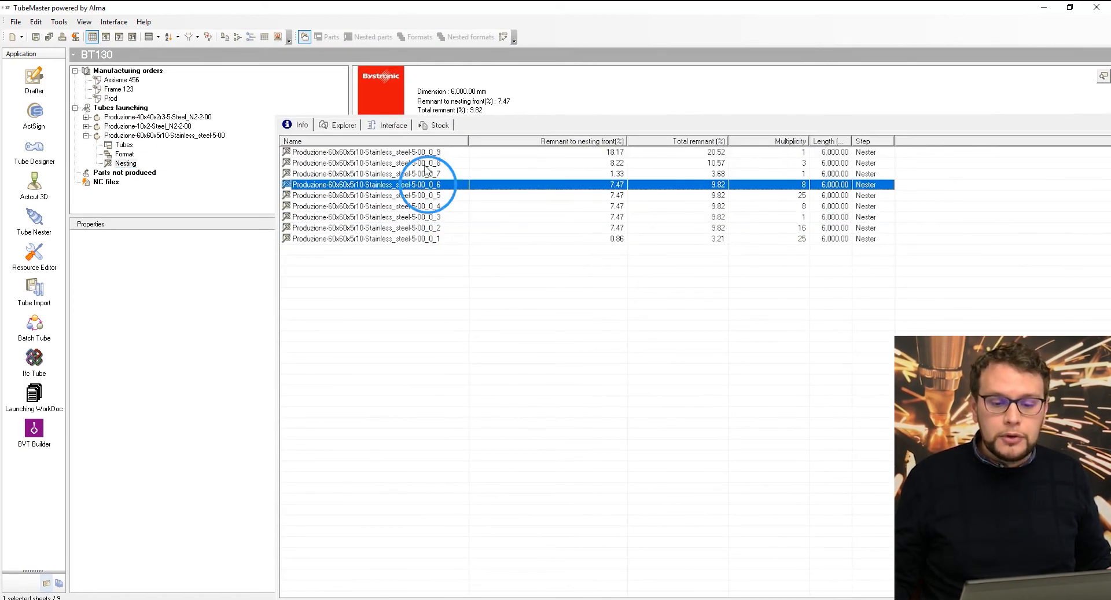
pyautogui.click(125, 163)
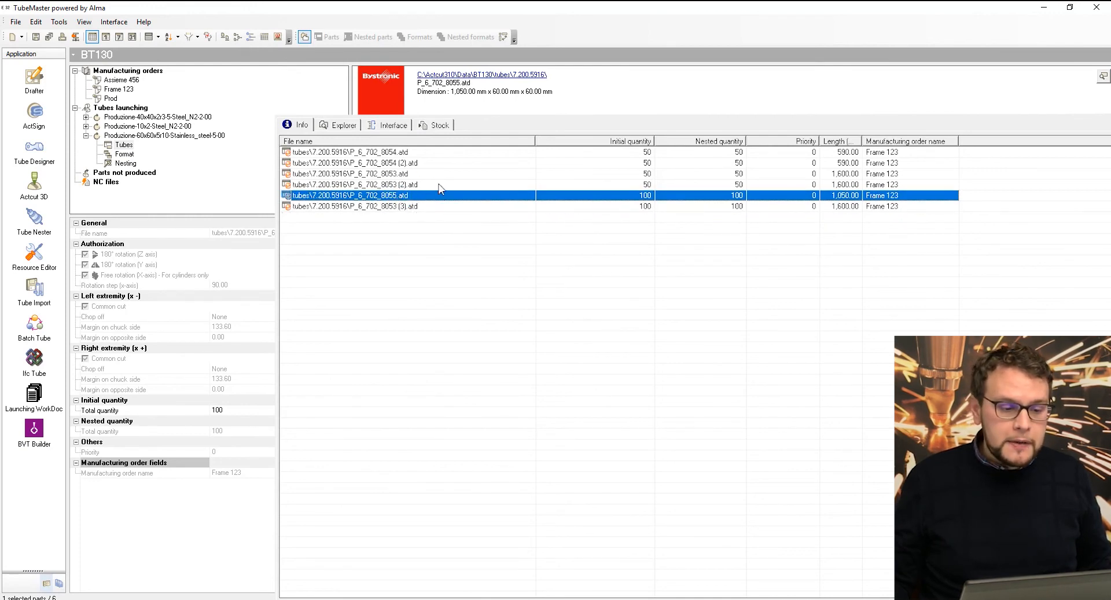
pyautogui.click(347, 184)
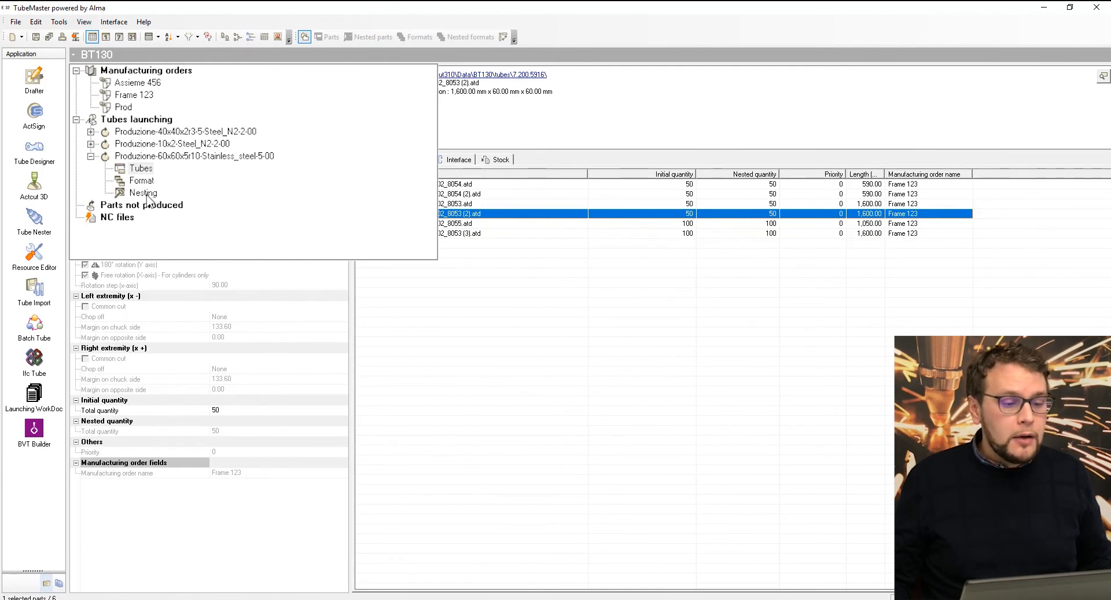
pyautogui.click(141, 154)
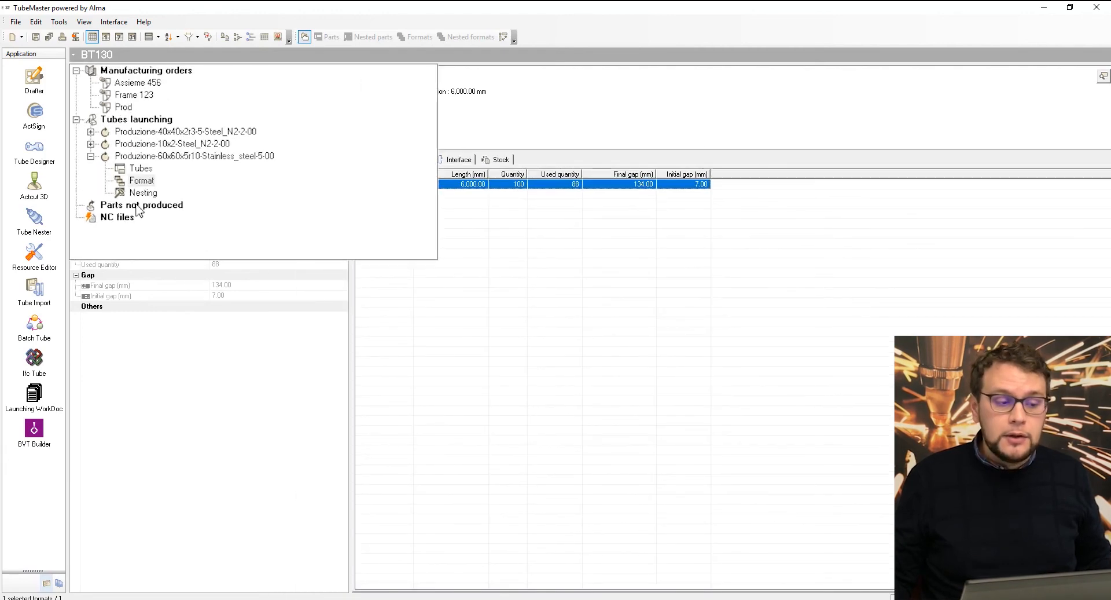
# Return to the nesting results and inspect program 1 (repeated 25 times) and program 3.
pyautogui.click(143, 192)
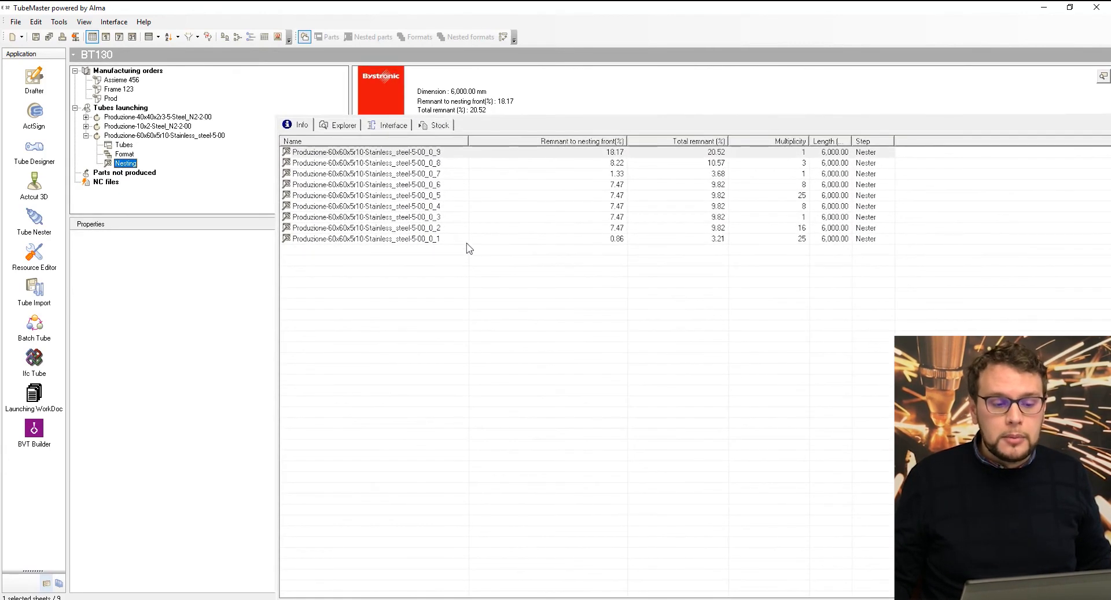
pyautogui.moveTo(507, 176)
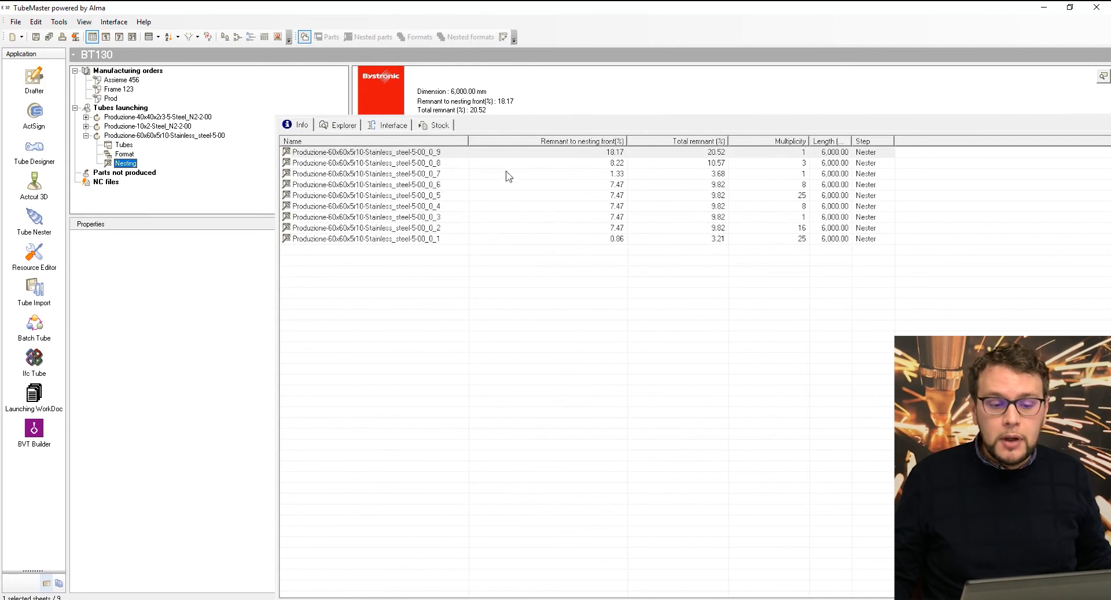
pyautogui.click(425, 239)
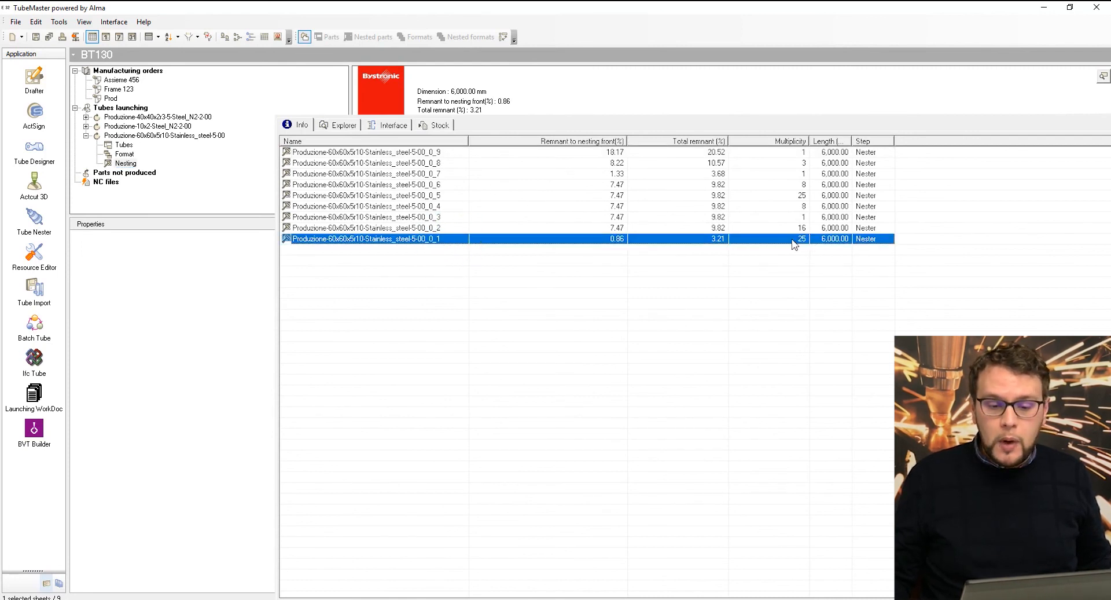
pyautogui.moveTo(717, 247)
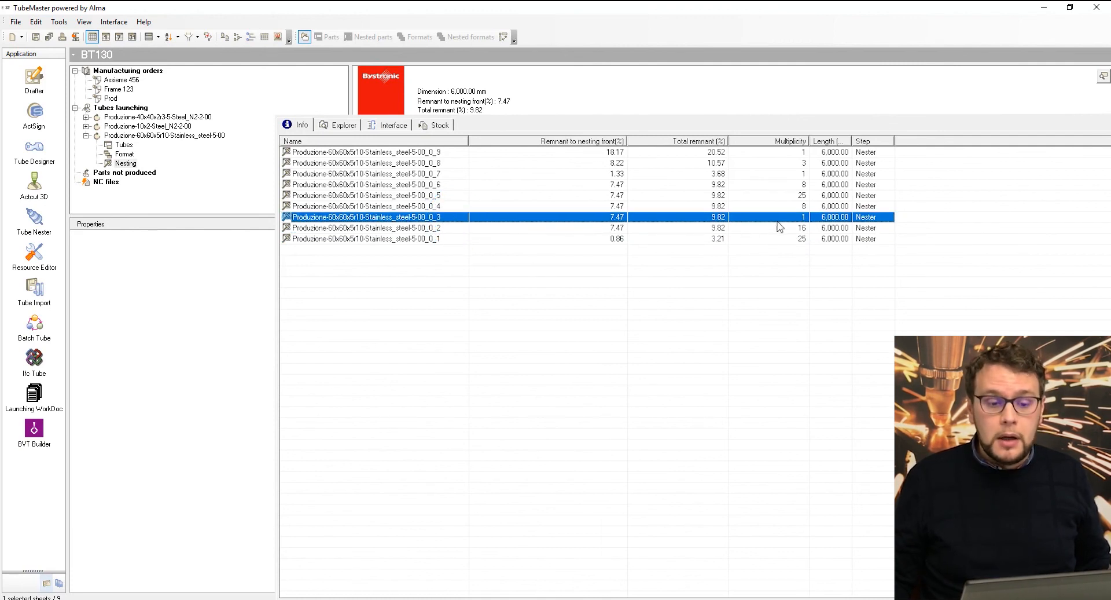
pyautogui.click(365, 206)
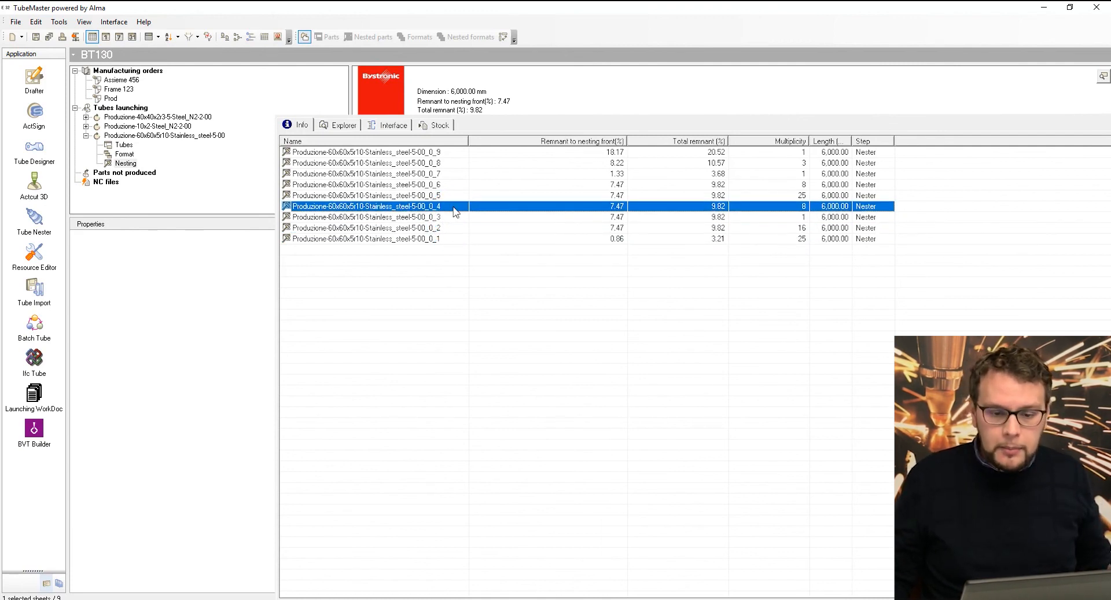